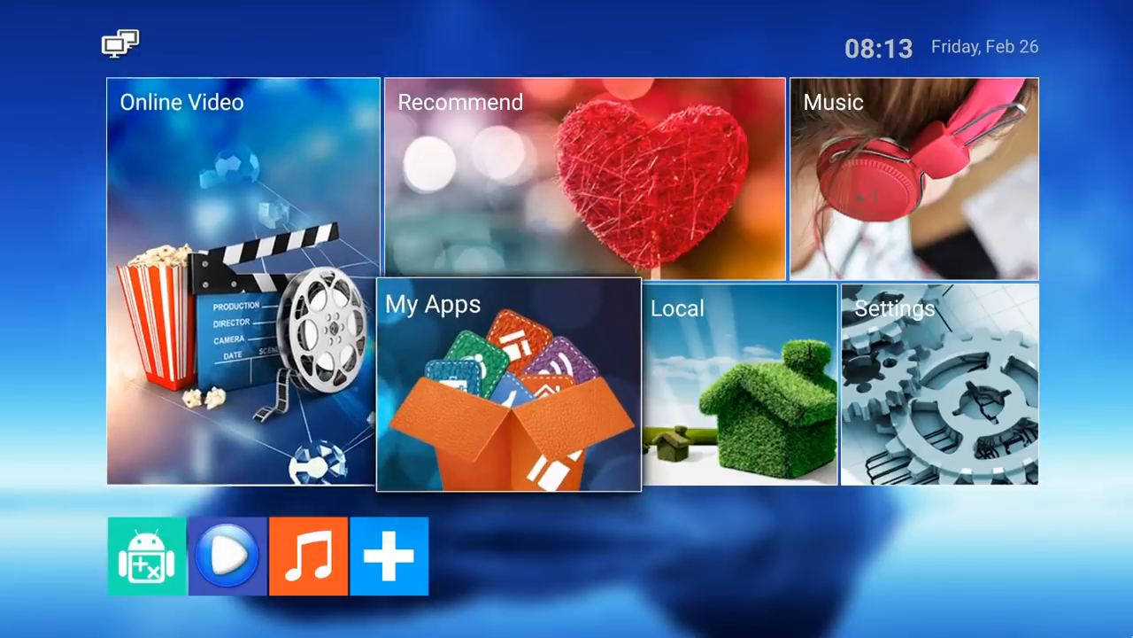
Launch Droid Settings from My Apps and show Display > Screen resolution with the 1080p60hz mode.
{"action": "left_click", "coordinate": [508, 386]}
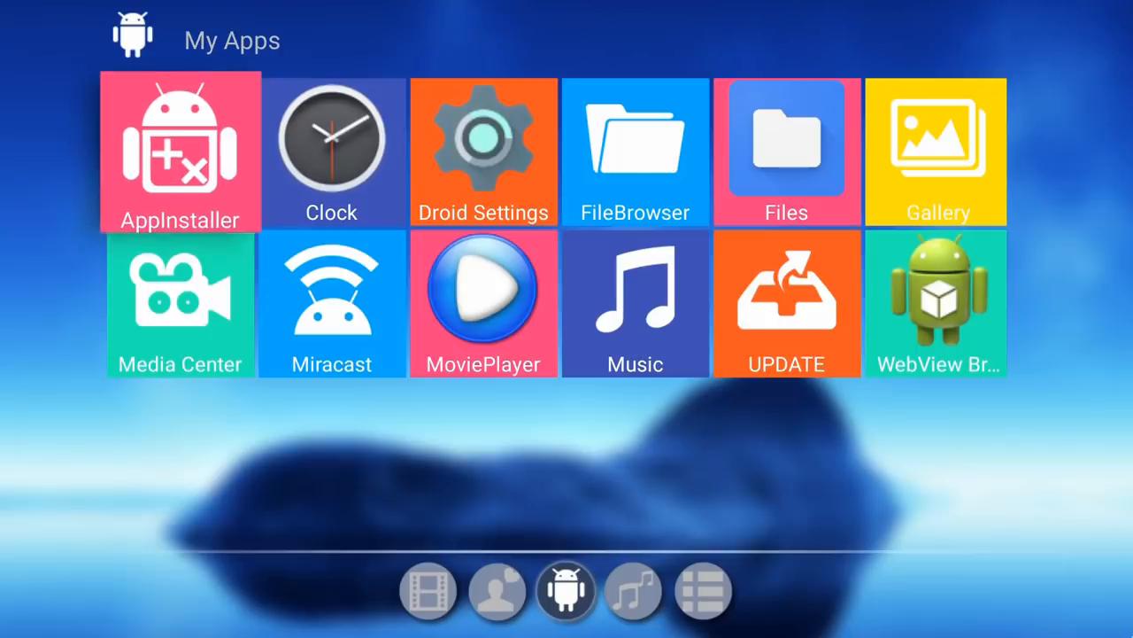
{"action": "left_click", "coordinate": [332, 152]}
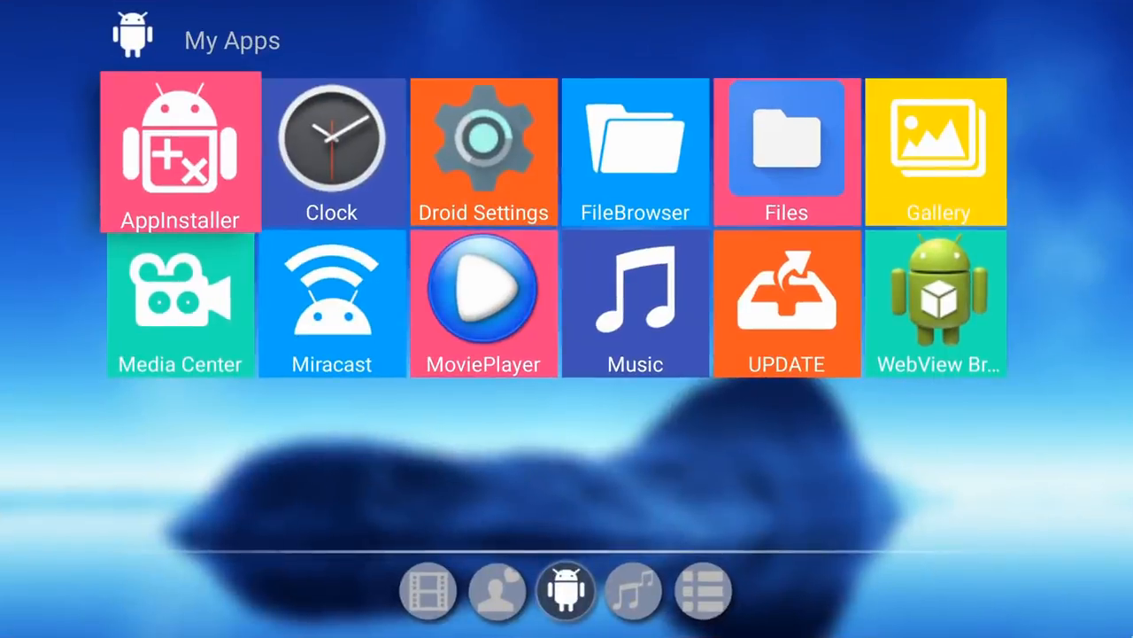
{"action": "mouse_move", "coordinate": [483, 152]}
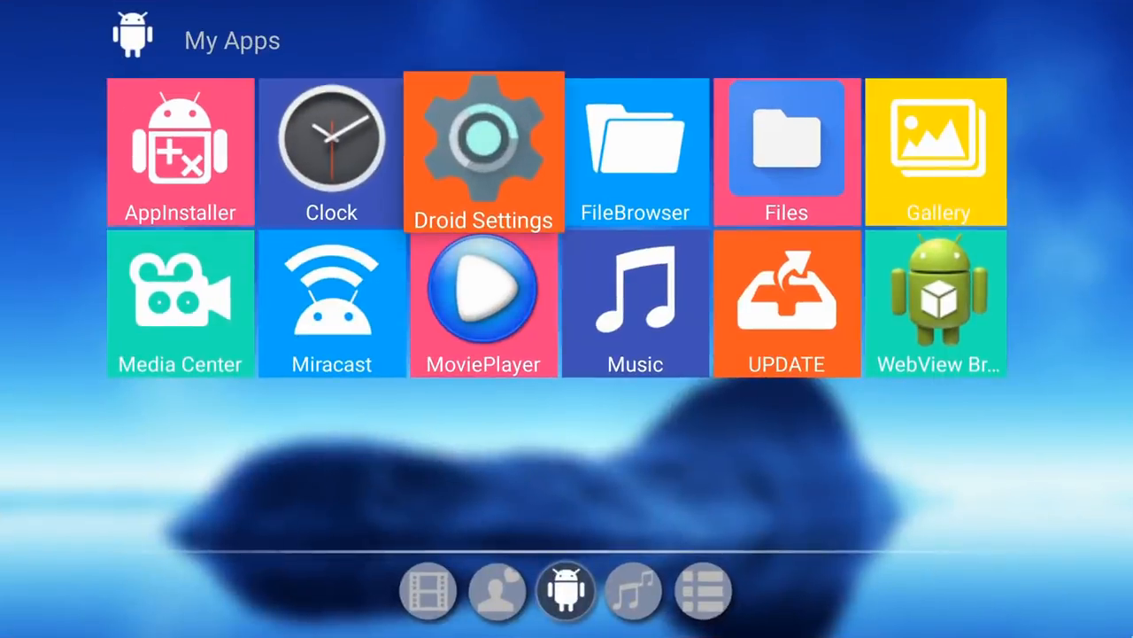
{"action": "left_click", "coordinate": [484, 150]}
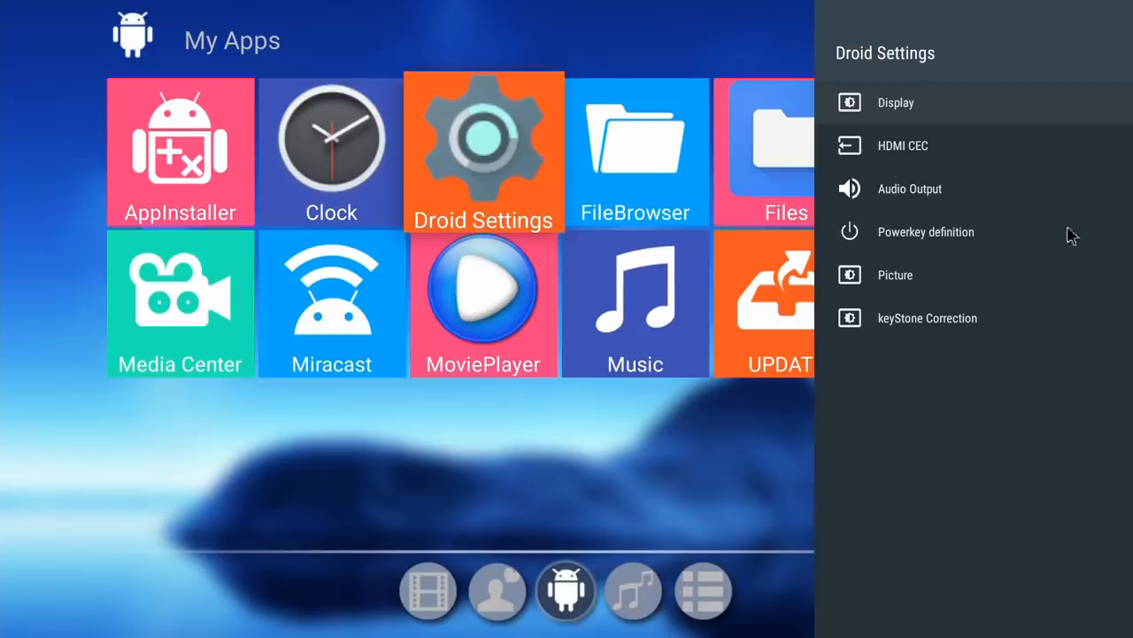
{"action": "left_click", "coordinate": [896, 101]}
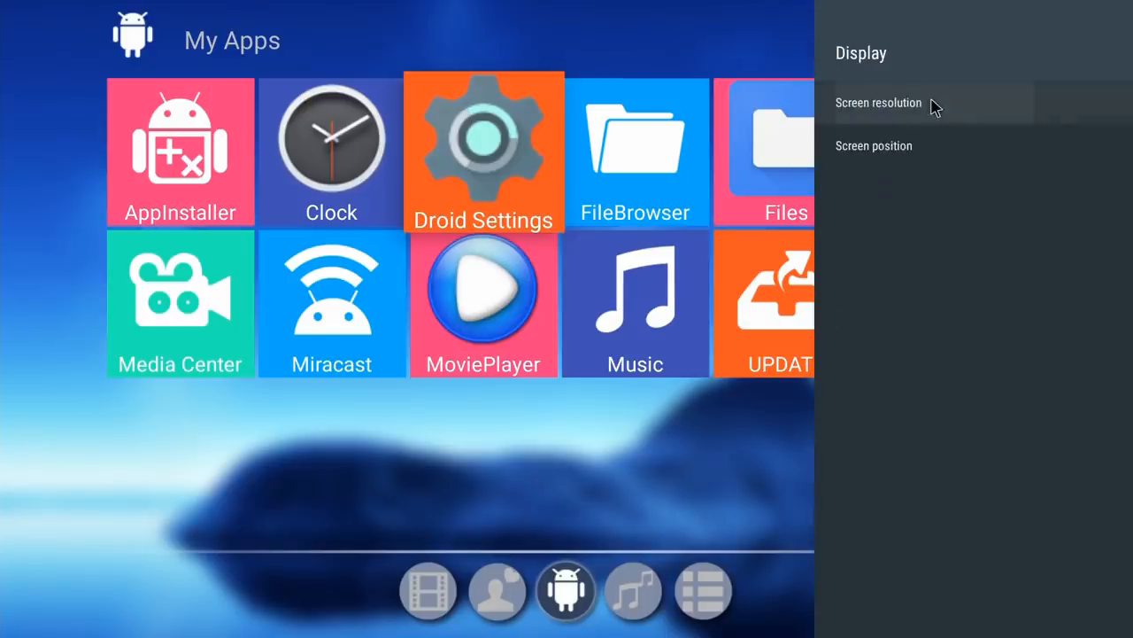
{"action": "left_click", "coordinate": [879, 103]}
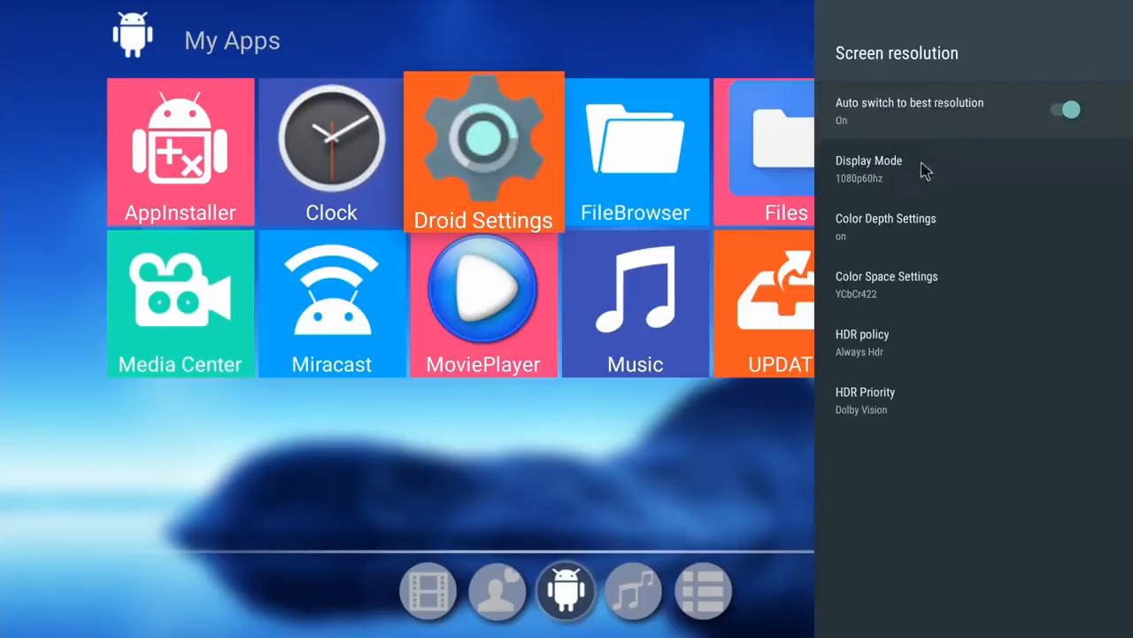
{"action": "mouse_move", "coordinate": [924, 186]}
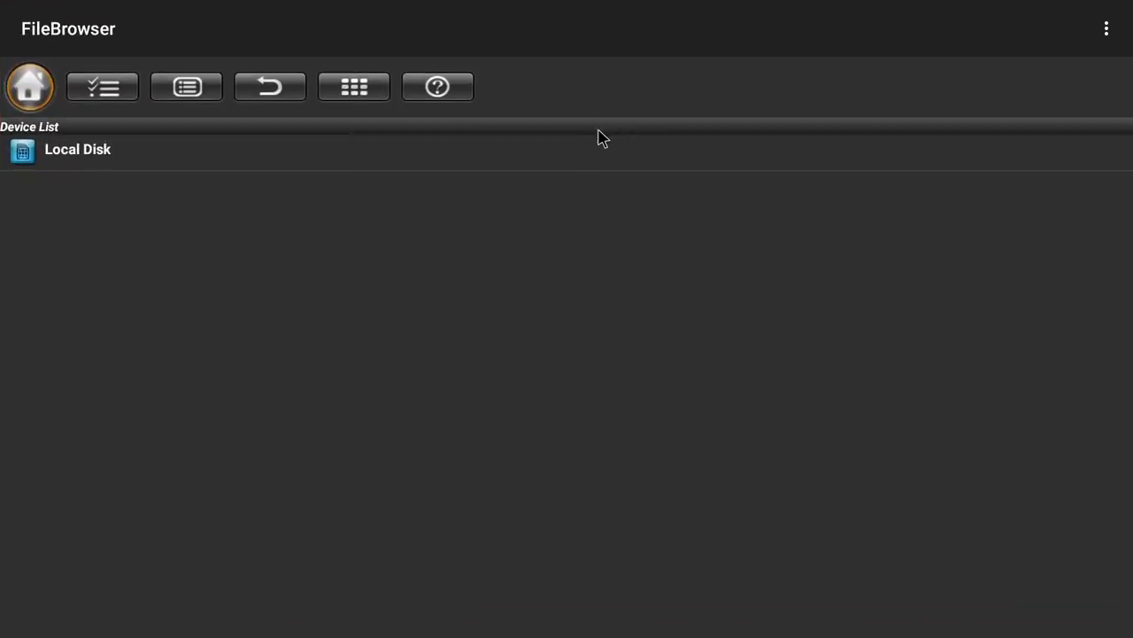
{"action": "mouse_move", "coordinate": [643, 170]}
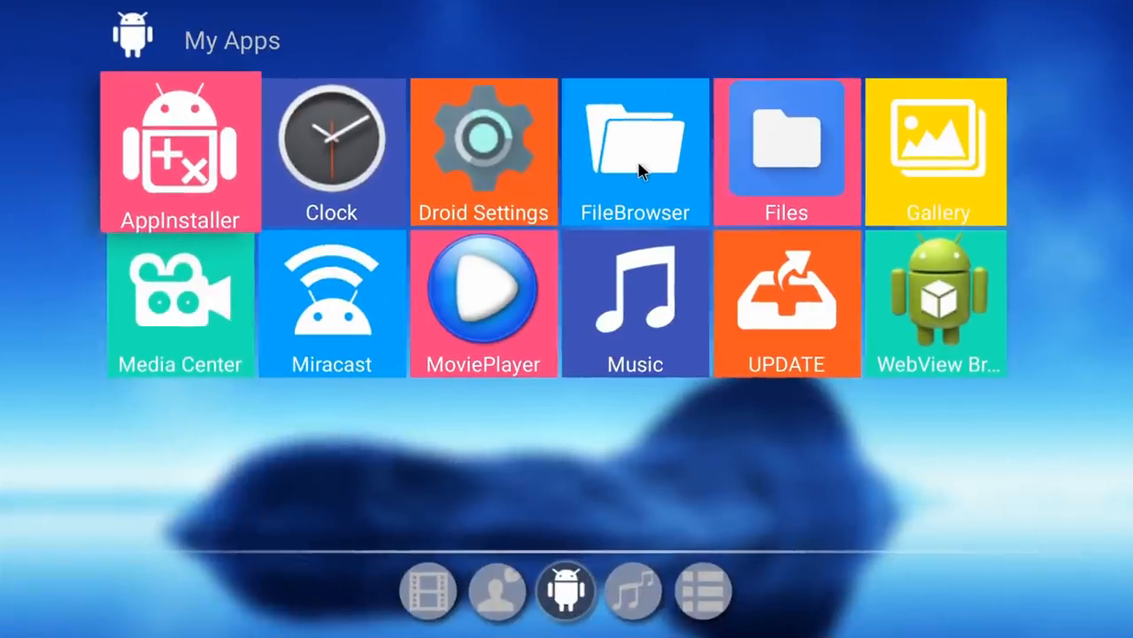
{"action": "mouse_move", "coordinate": [326, 297]}
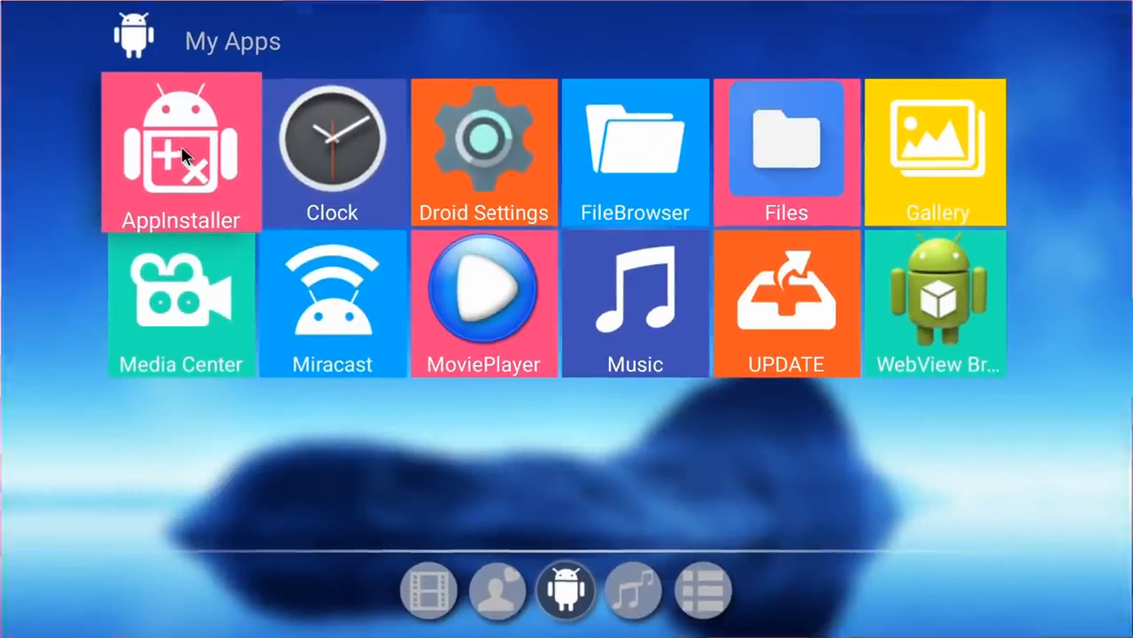
Launch AppInstaller so it scans Local Disk and reports no APK found.
{"action": "left_click", "coordinate": [180, 151]}
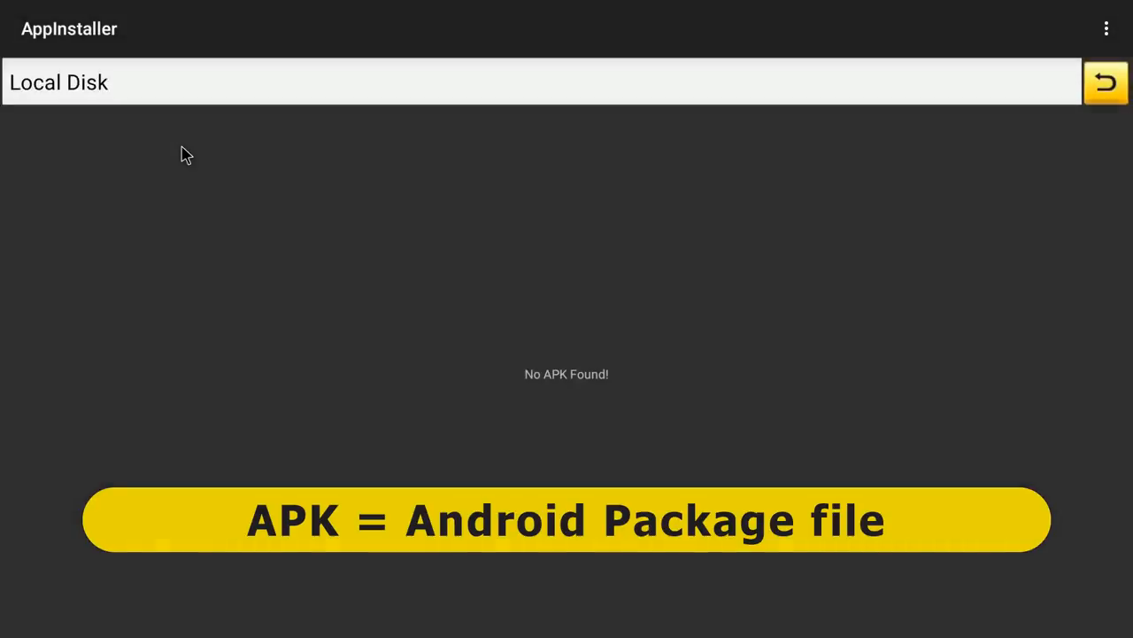
{"action": "mouse_move", "coordinate": [1073, 140]}
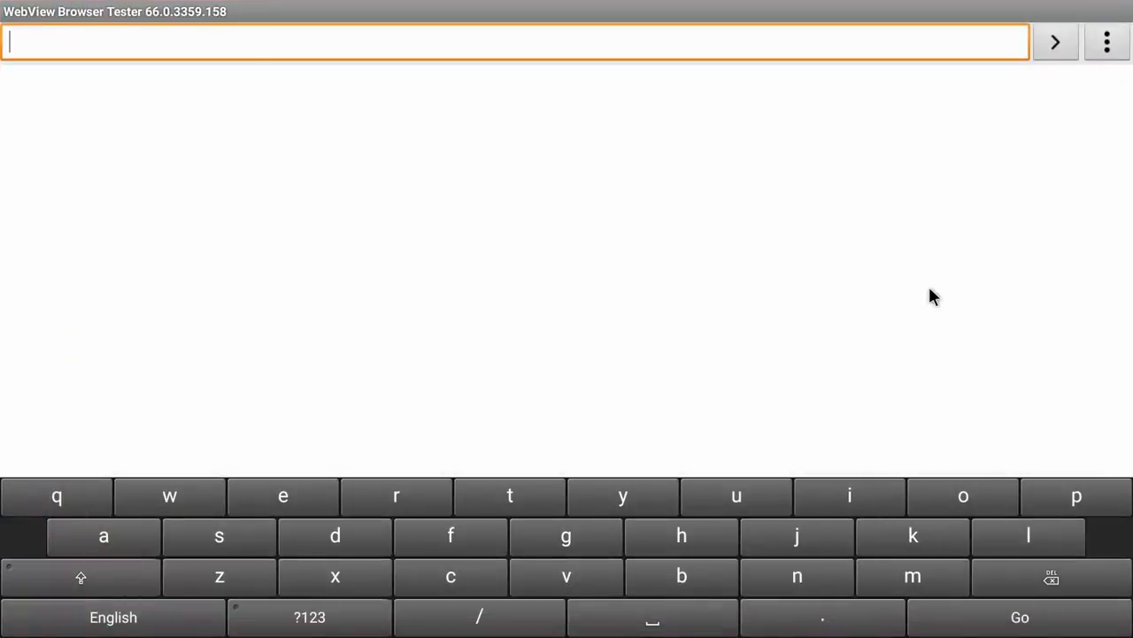
Load explainingcomputers.com in the address bar and go to its SBCs page.
{"action": "type", "text": "explainingcomputers"}
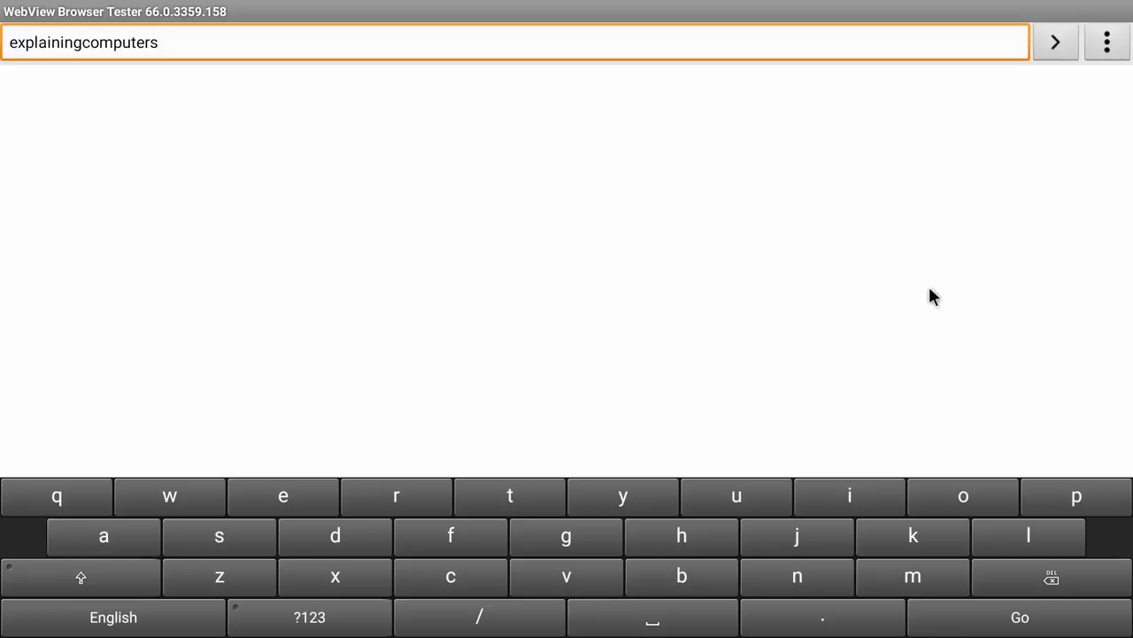
{"action": "type", "text": ".com/"}
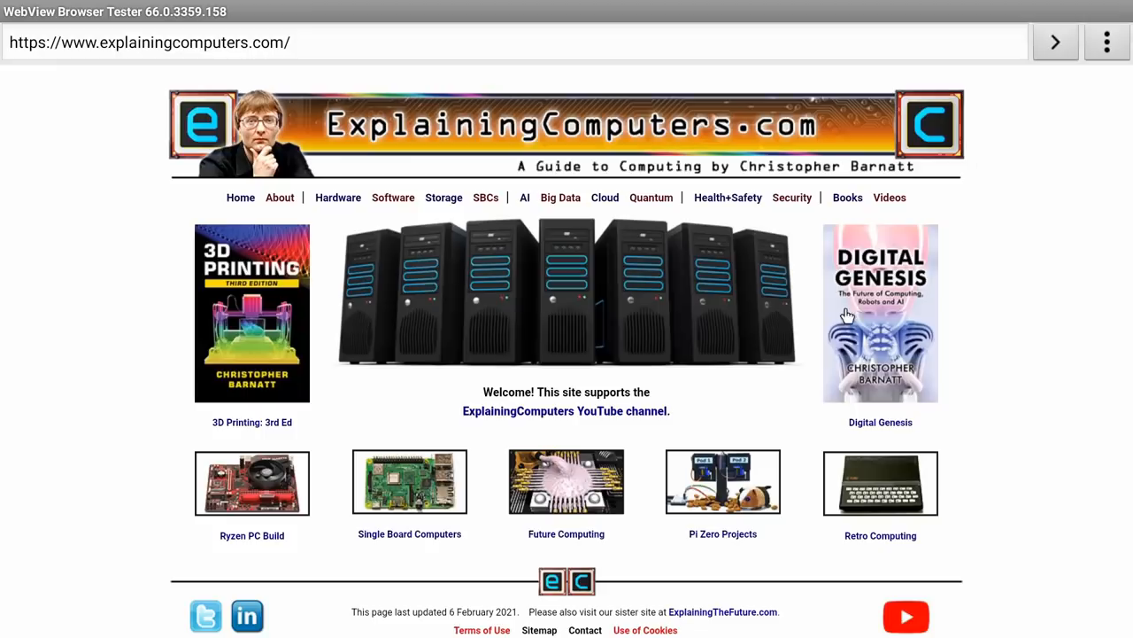
{"action": "mouse_move", "coordinate": [486, 199]}
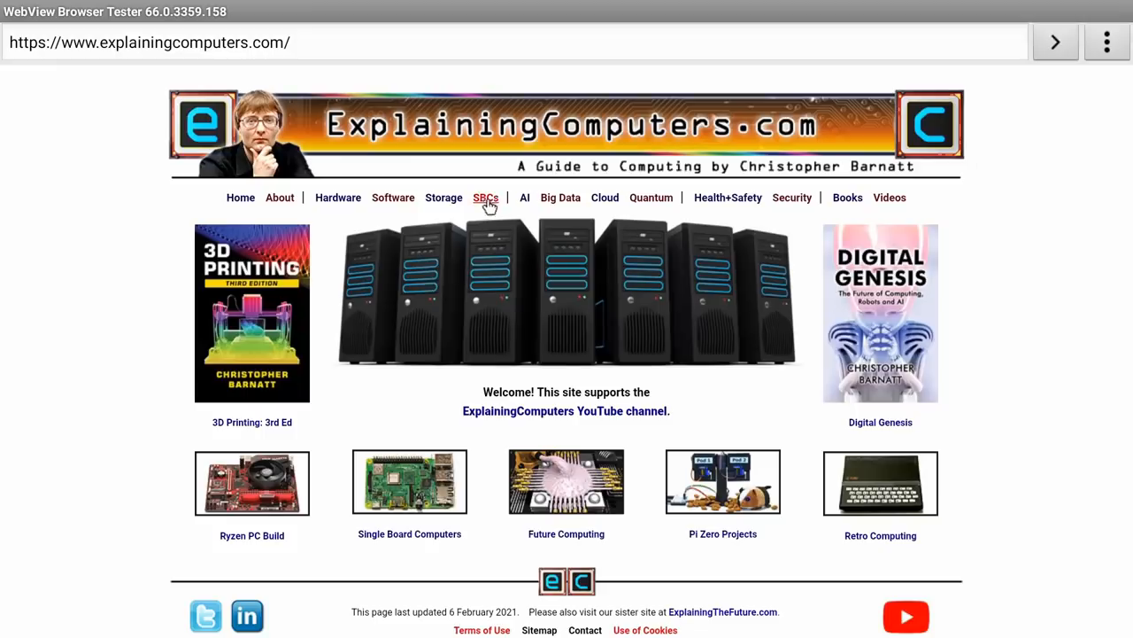
{"action": "left_click", "coordinate": [486, 198]}
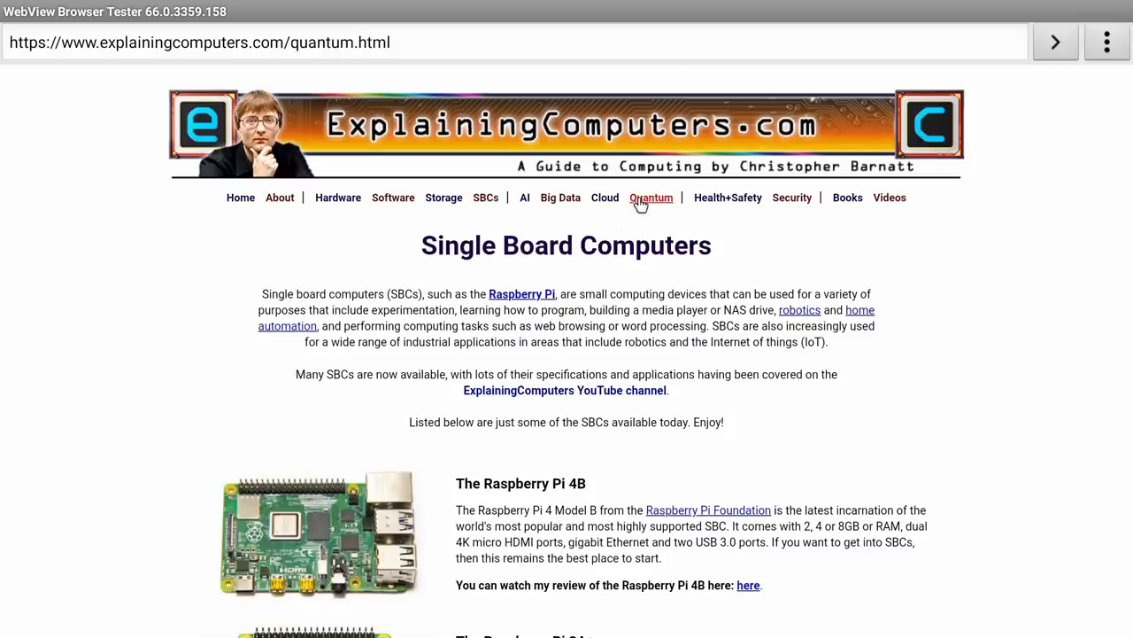
{"action": "left_click", "coordinate": [652, 197]}
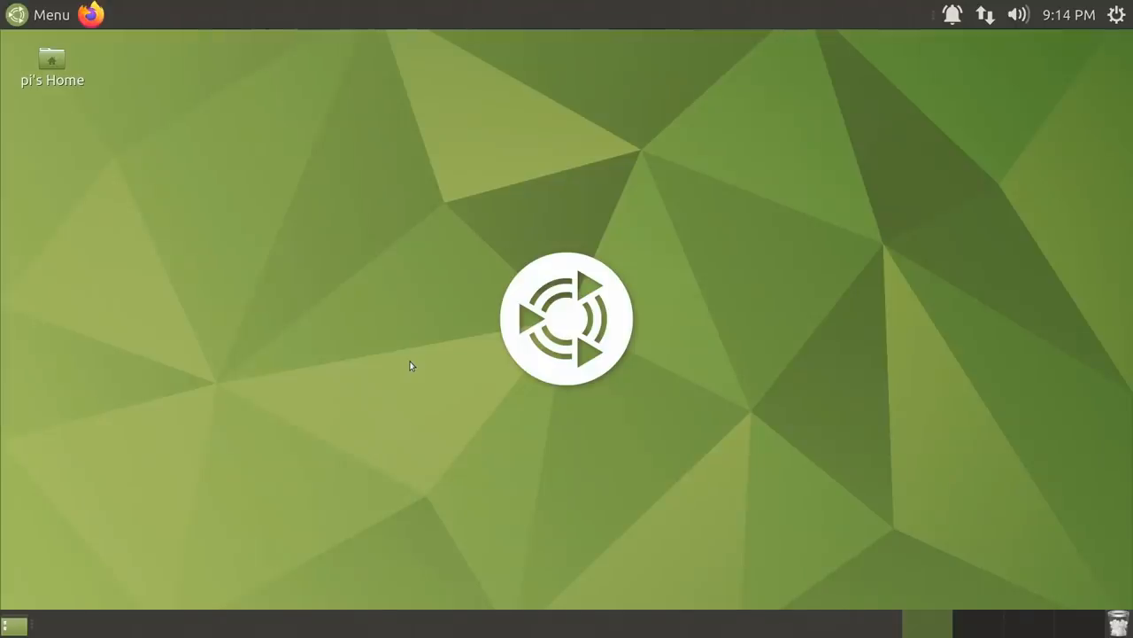
{"action": "mouse_move", "coordinate": [333, 399]}
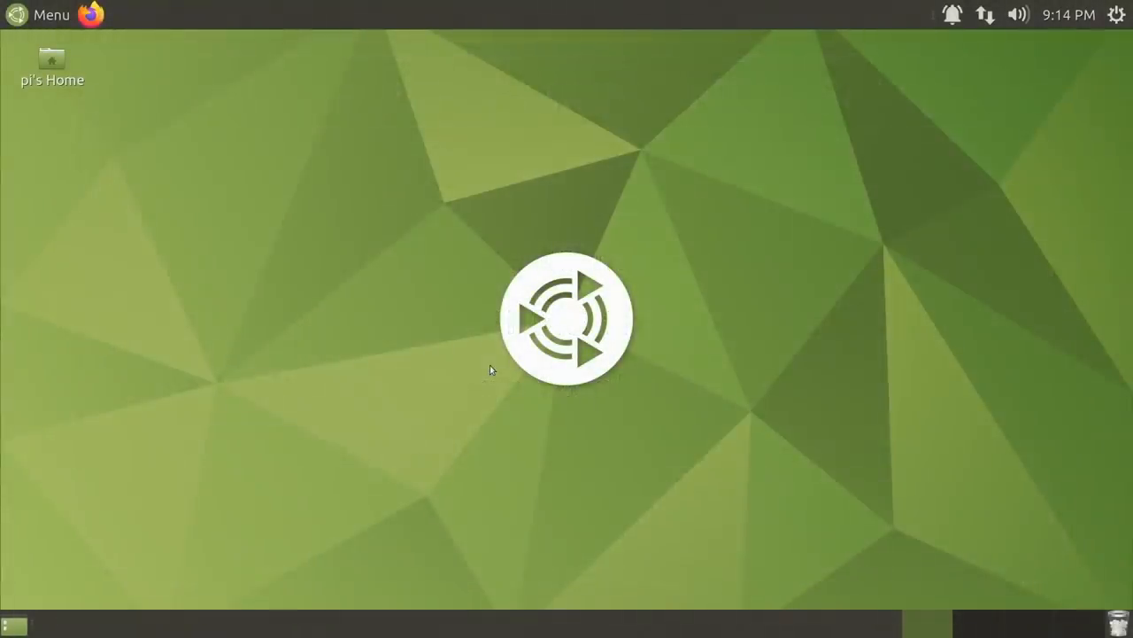
{"action": "mouse_move", "coordinate": [548, 346]}
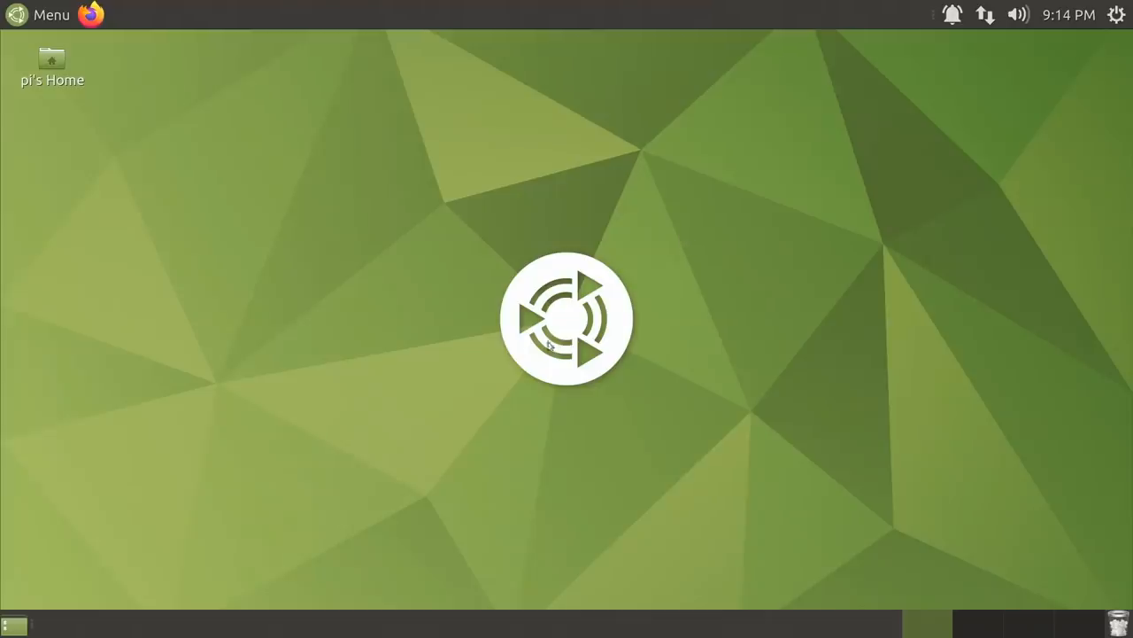
{"action": "mouse_move", "coordinate": [521, 361]}
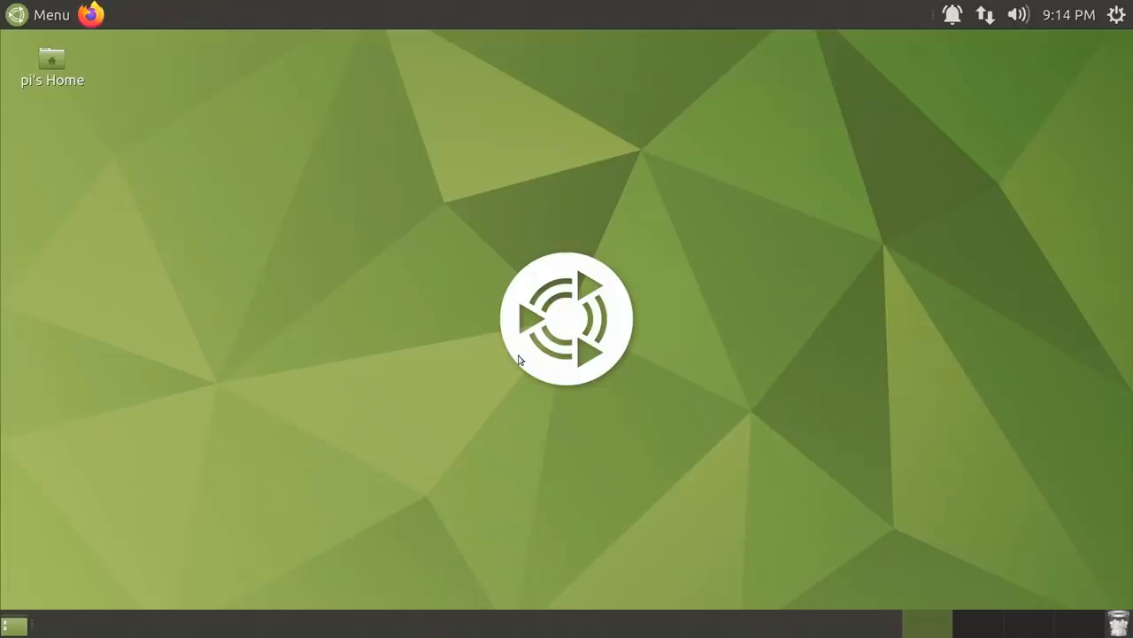
{"action": "mouse_move", "coordinate": [694, 239]}
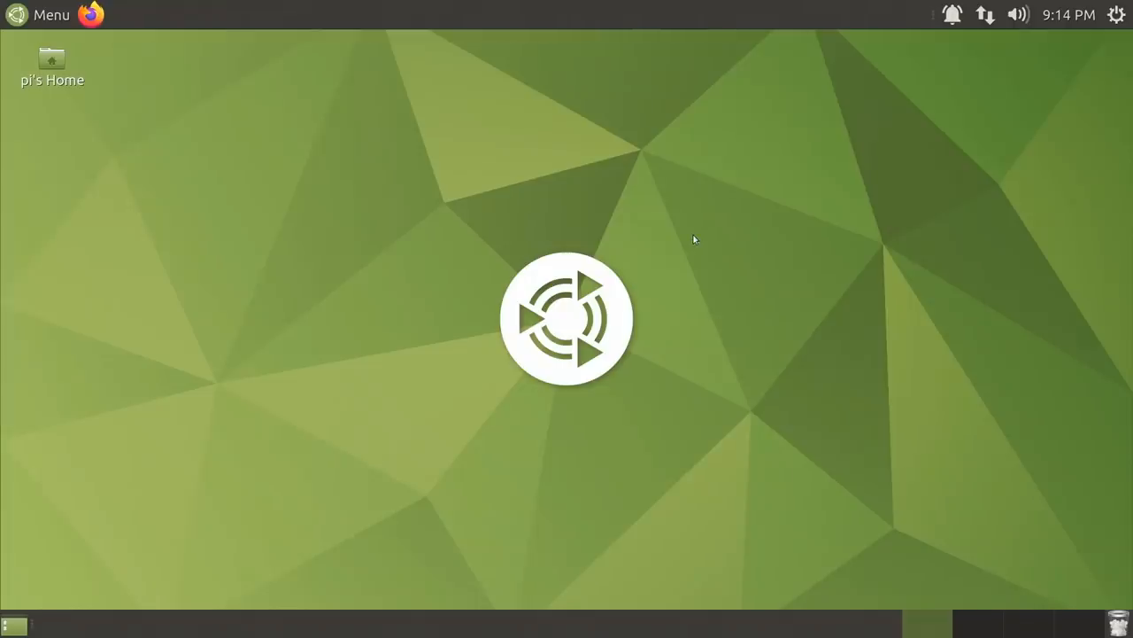
{"action": "mouse_move", "coordinate": [838, 216]}
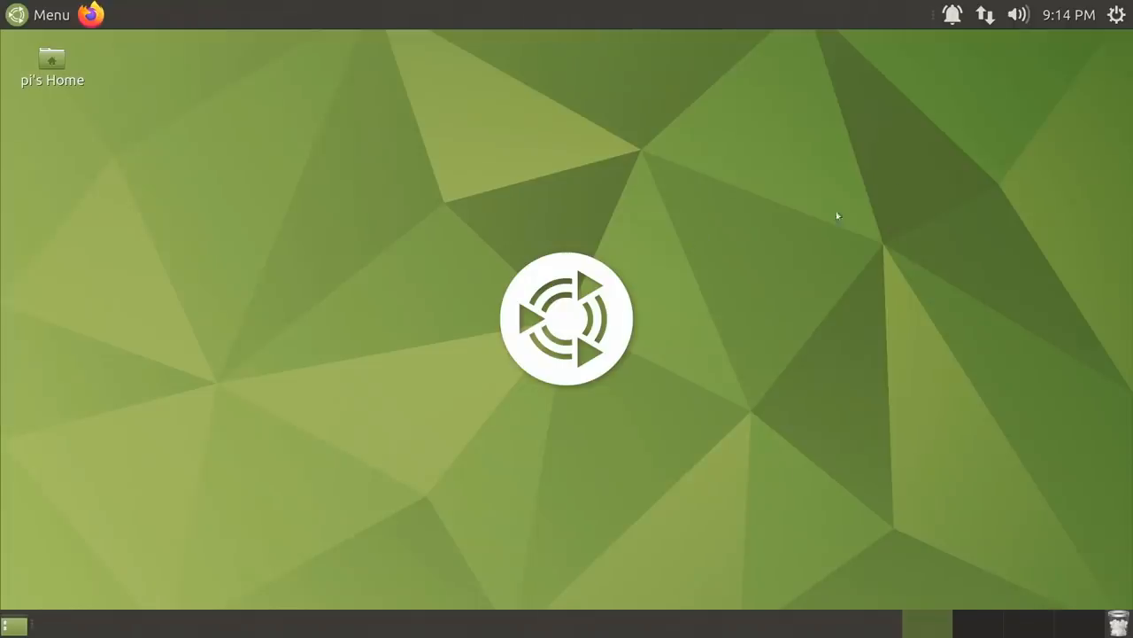
Start MATE System Monitor from the system menu and show its Resources graphs.
{"action": "left_click", "coordinate": [1116, 14]}
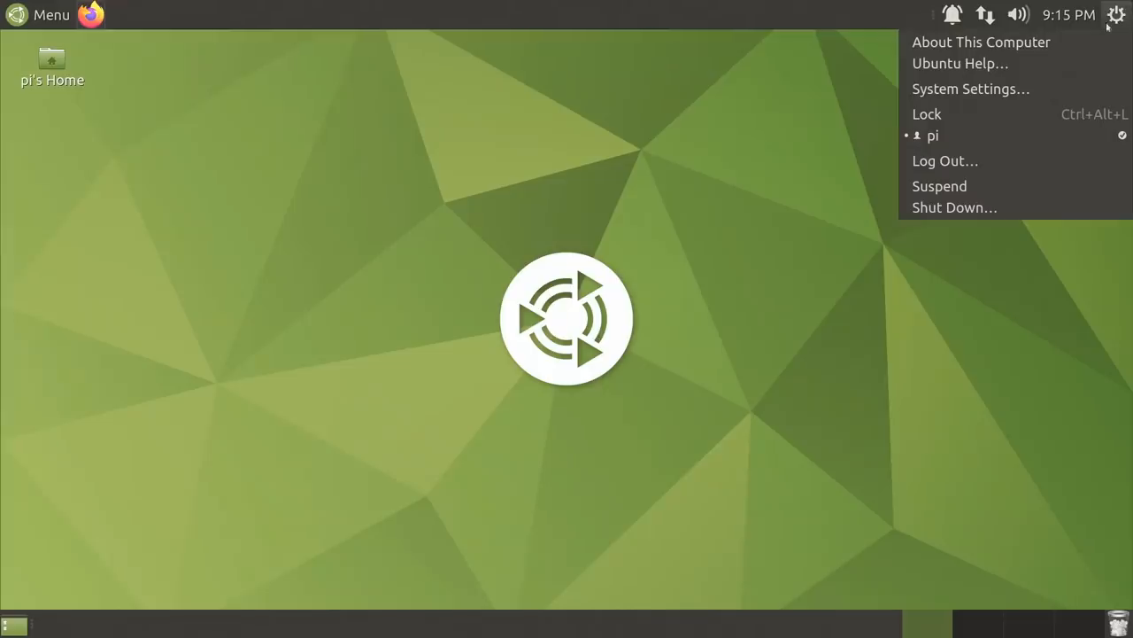
{"action": "left_click", "coordinate": [981, 43]}
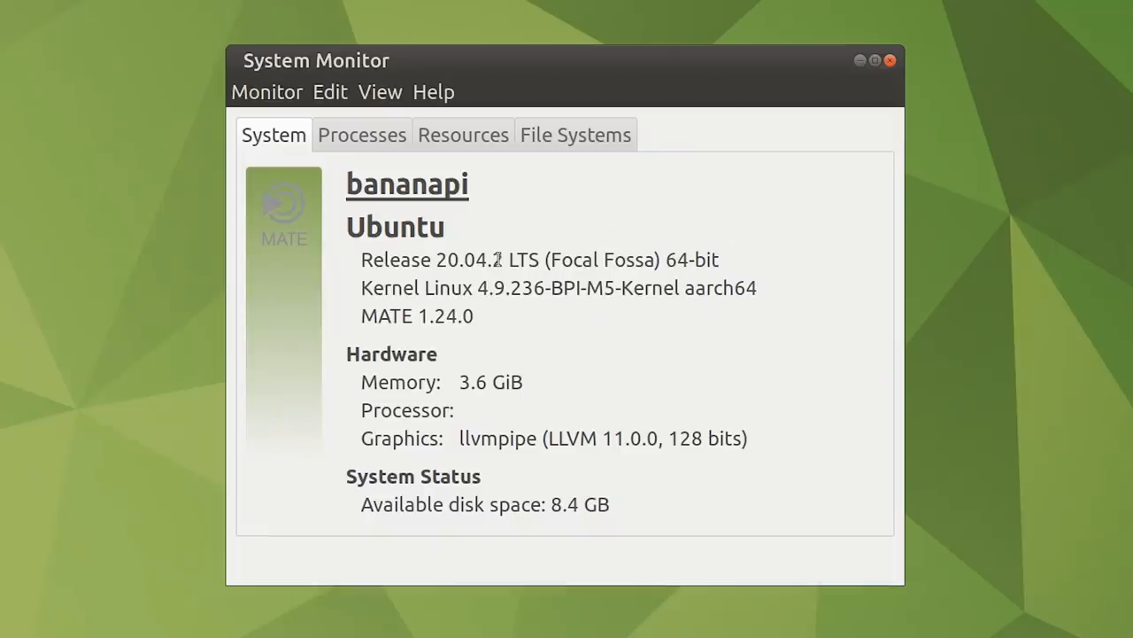
{"action": "left_click", "coordinate": [462, 134]}
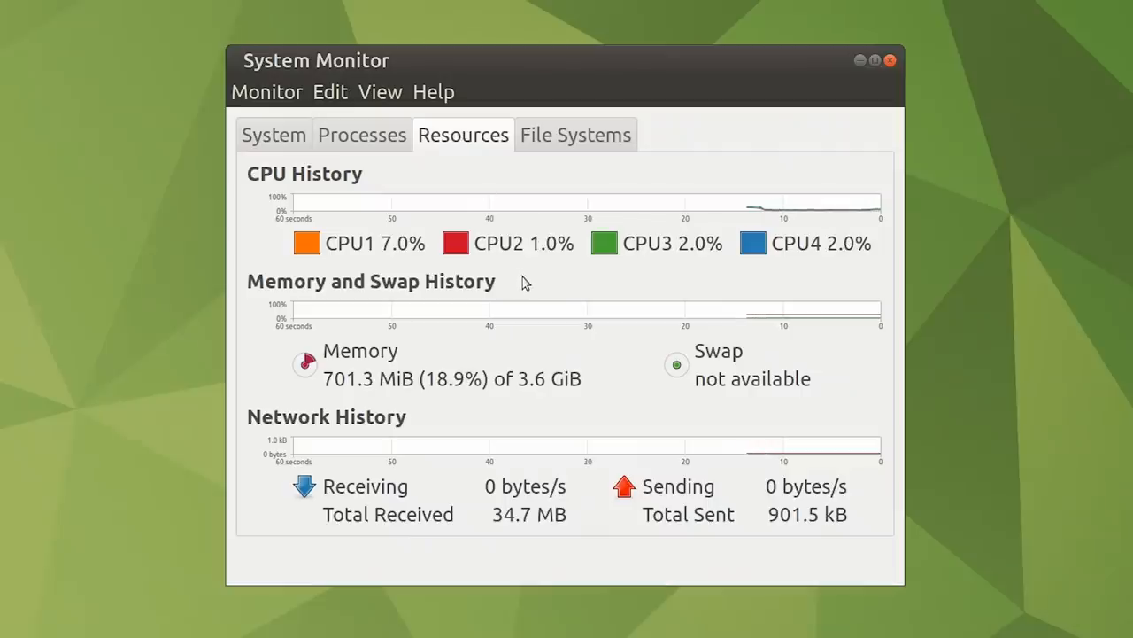
{"action": "mouse_move", "coordinate": [666, 280]}
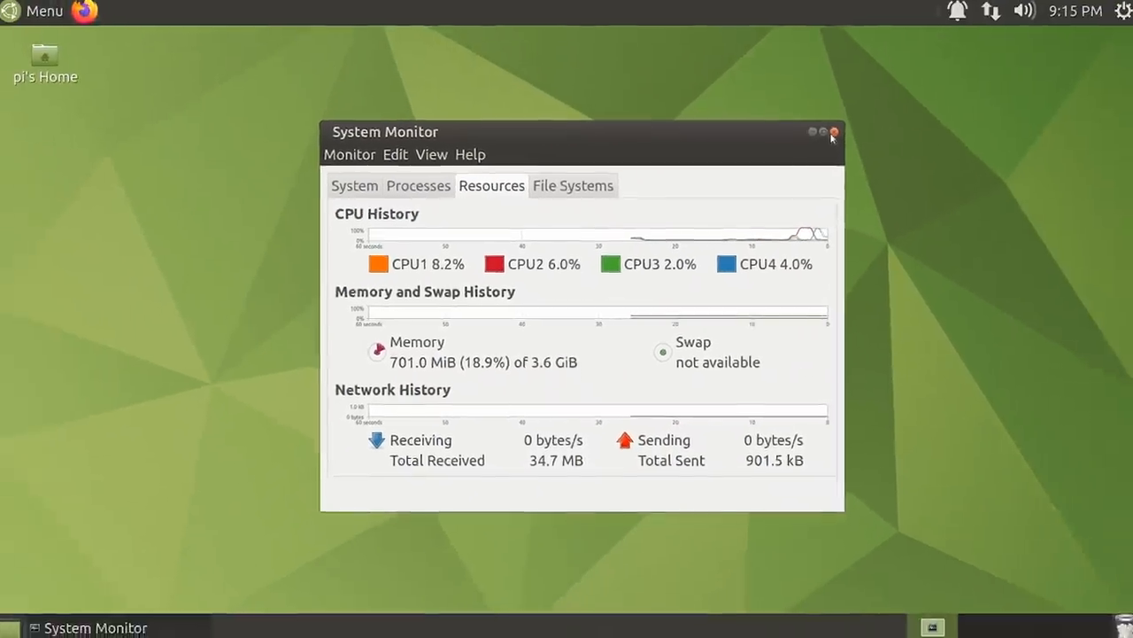
Close System Monitor, browse the All, Graphics and Sound & Video menu categories, and start MATE Terminal.
{"action": "left_click", "coordinate": [832, 131]}
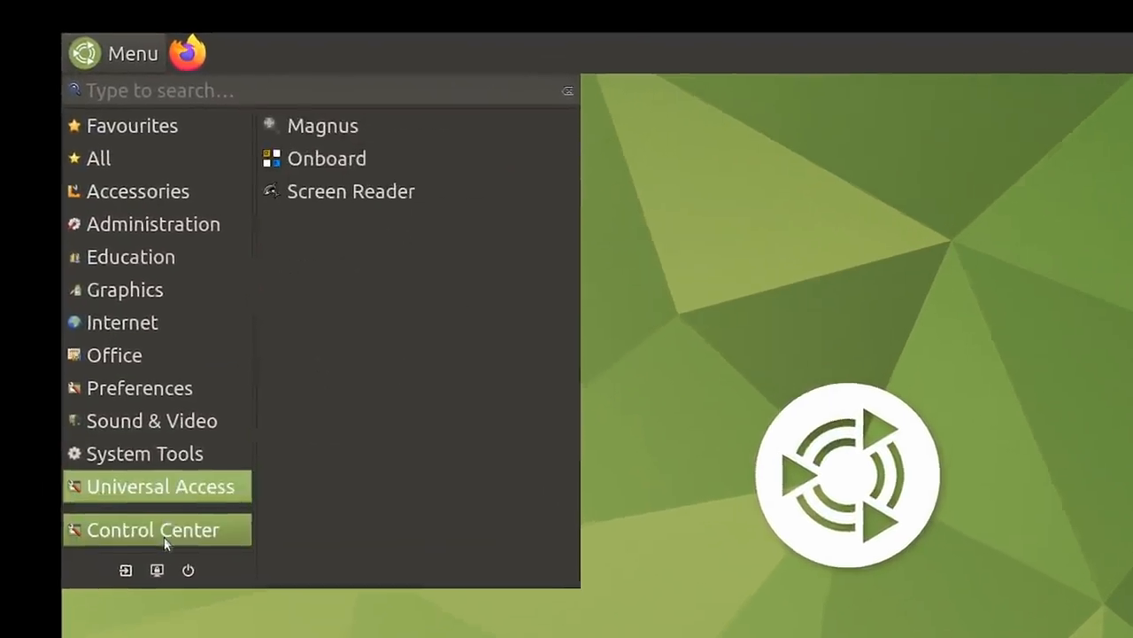
{"action": "left_click", "coordinate": [99, 160]}
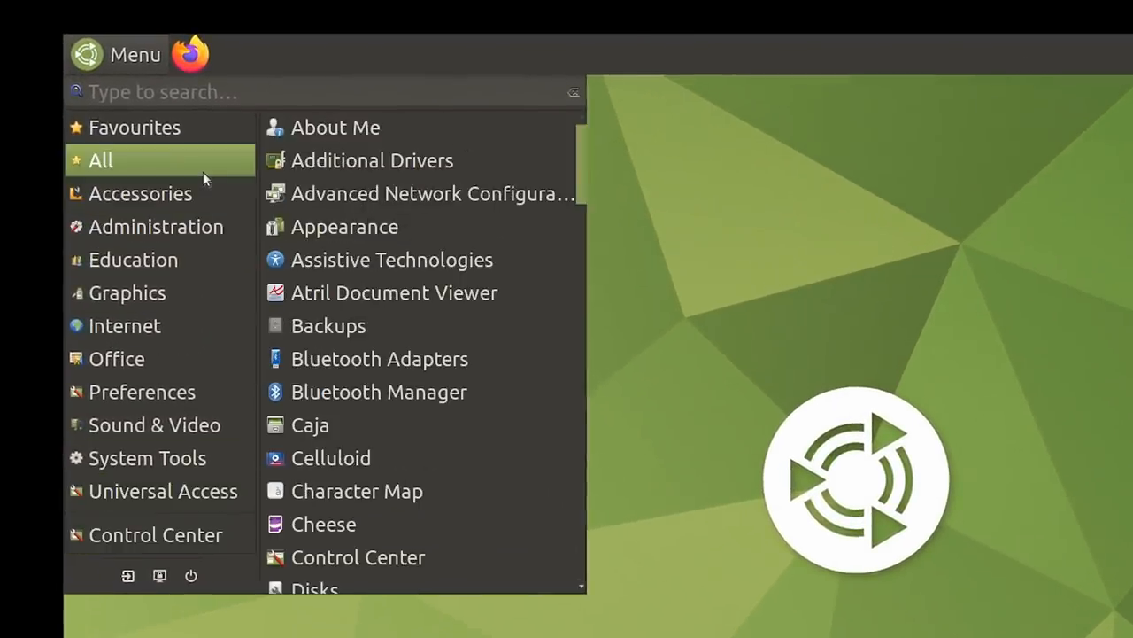
{"action": "left_click", "coordinate": [140, 193]}
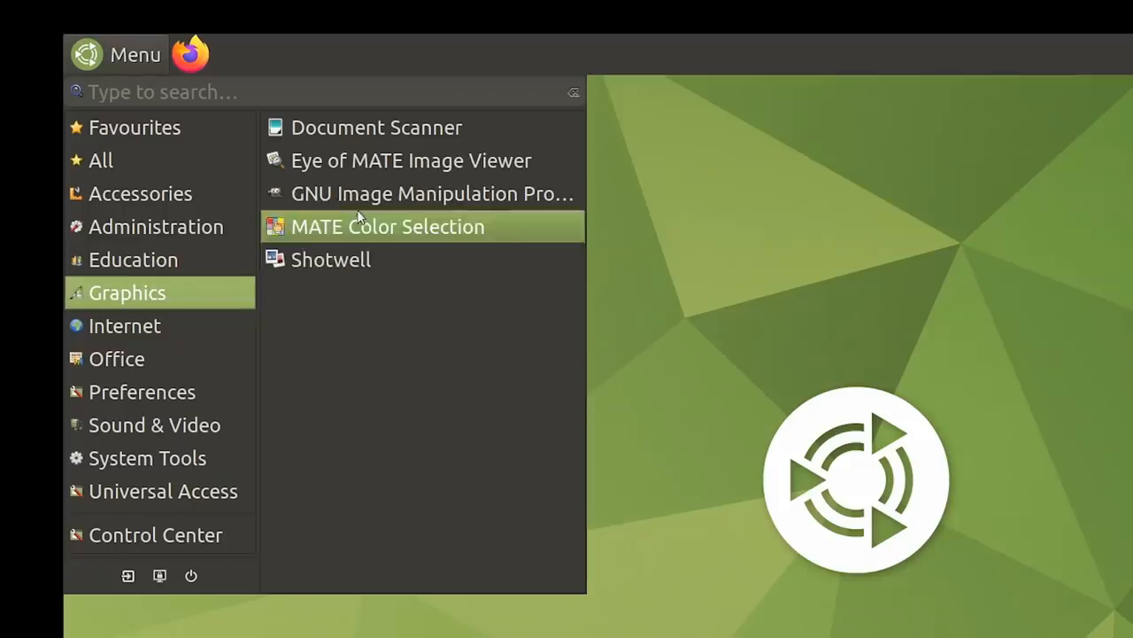
{"action": "left_click", "coordinate": [117, 358]}
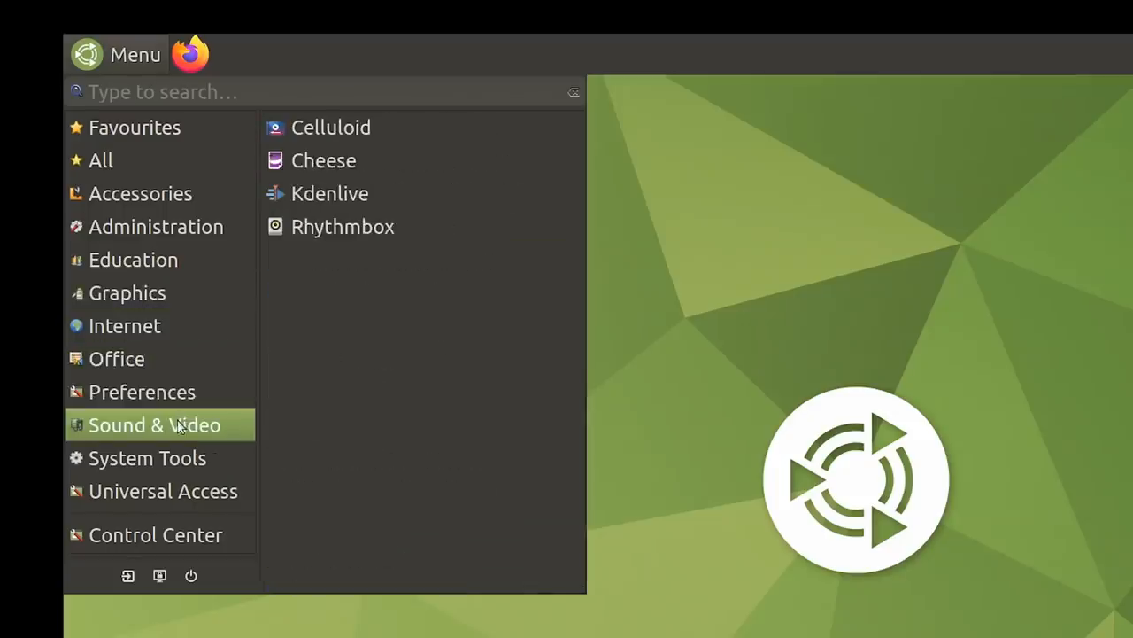
{"action": "mouse_move", "coordinate": [329, 193]}
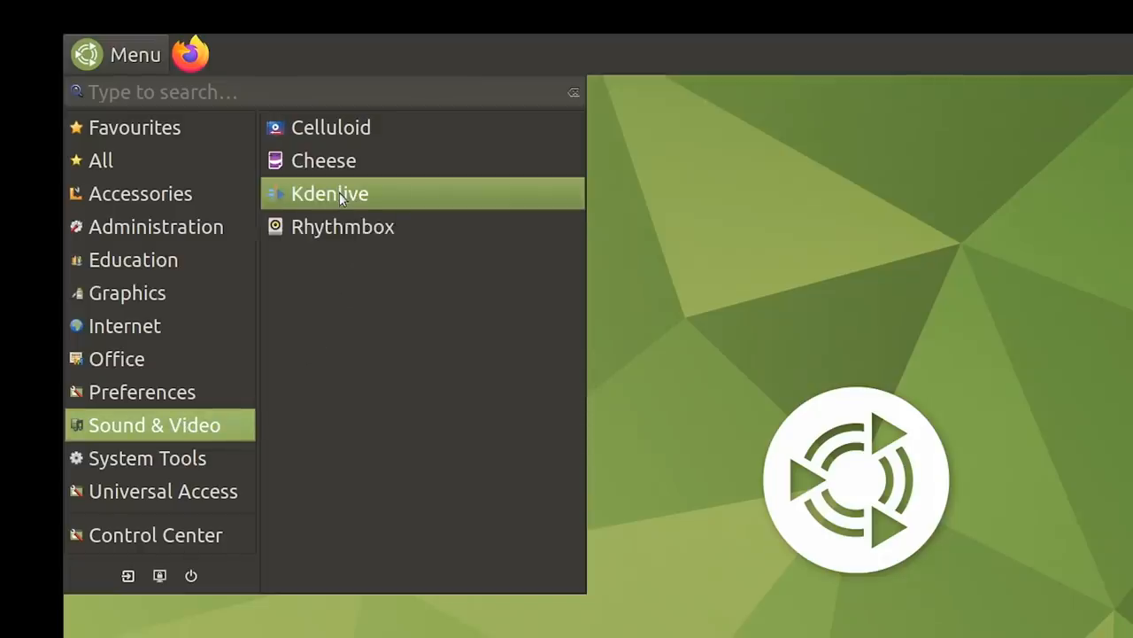
{"action": "mouse_move", "coordinate": [330, 193]}
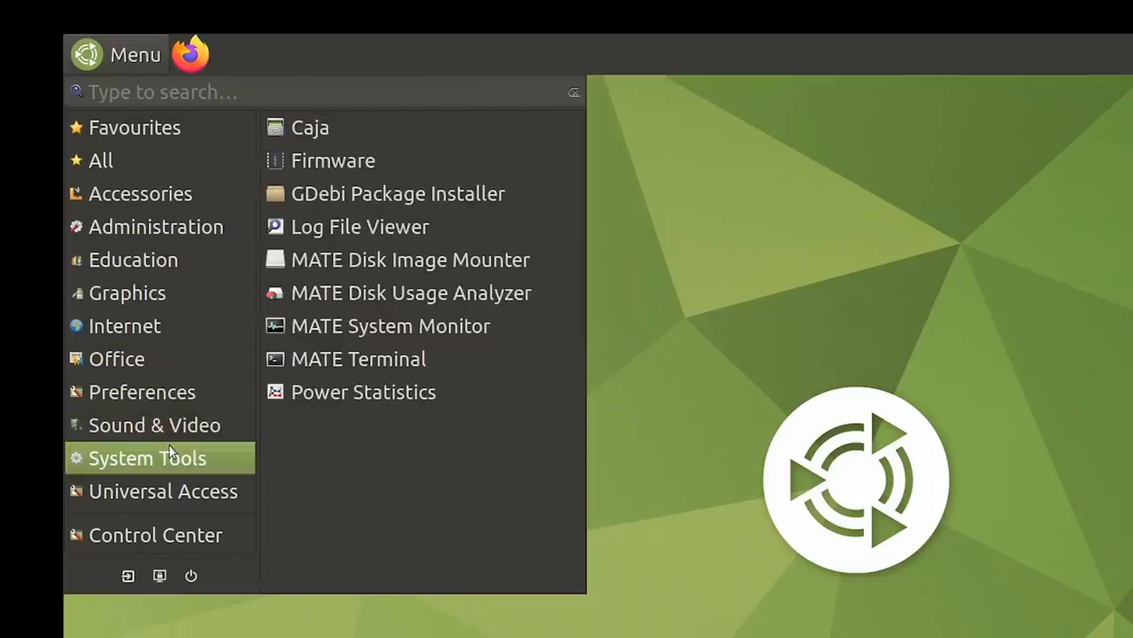
{"action": "left_click", "coordinate": [357, 357]}
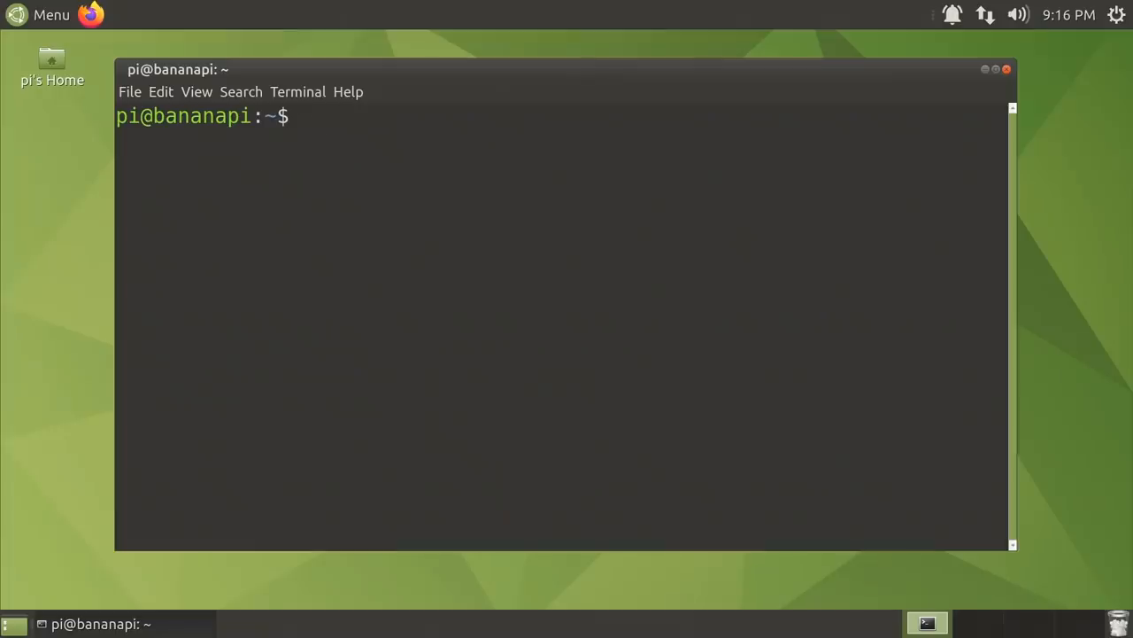
Paste and run 'sudo hdparm -t --direct /dev/mmcblk0', submitting the password.
{"action": "right_click", "coordinate": [368, 117]}
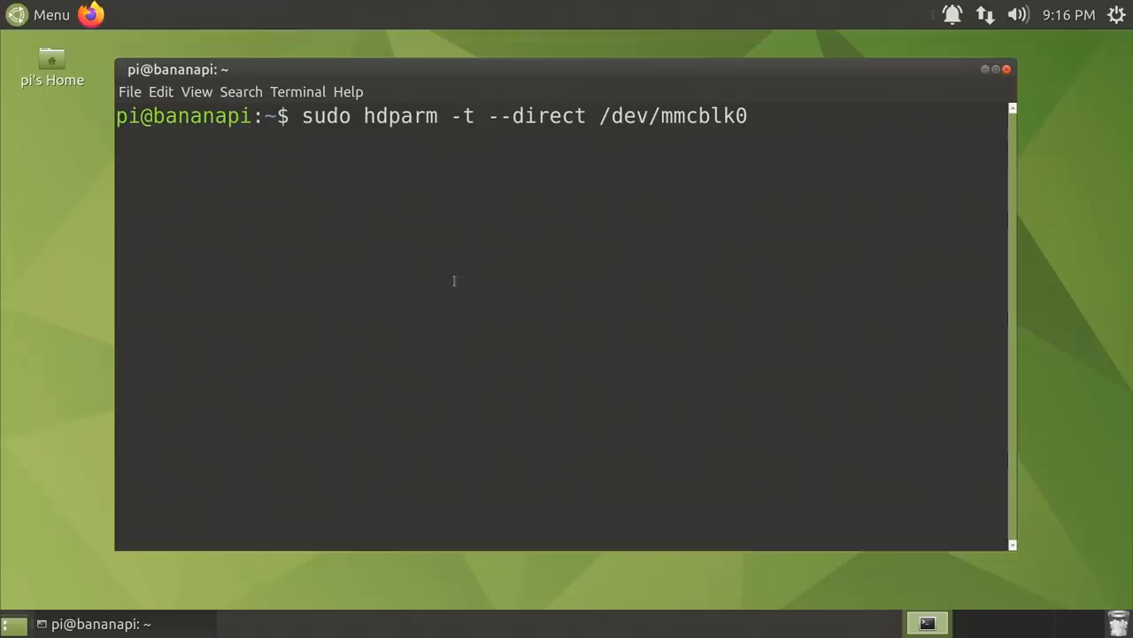
{"action": "key", "text": "Return"}
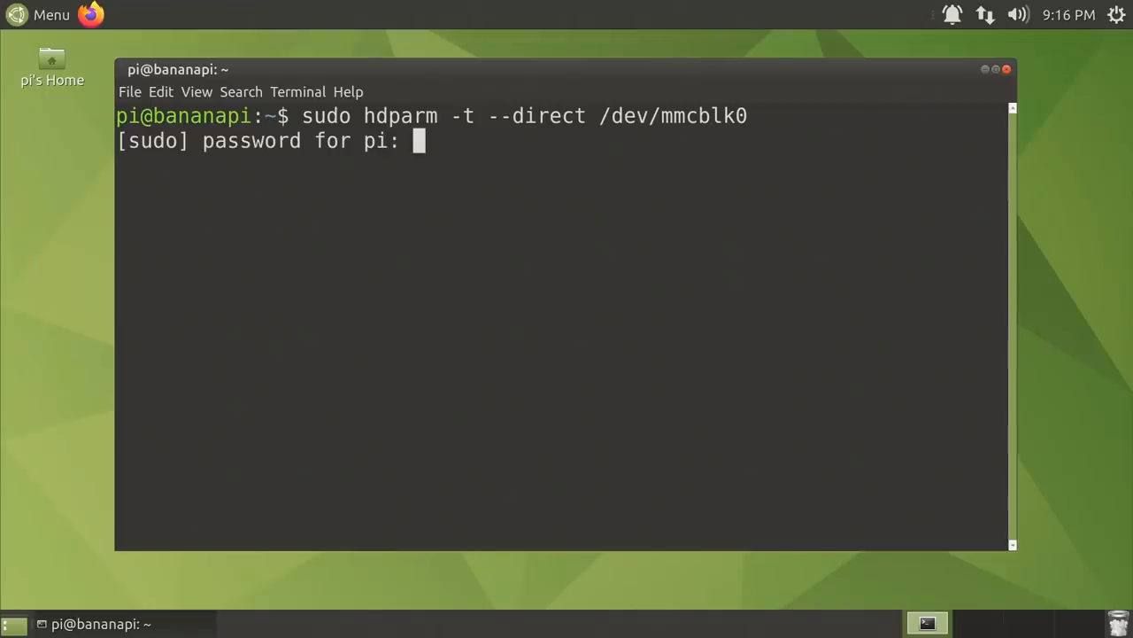
{"action": "key", "text": "Return"}
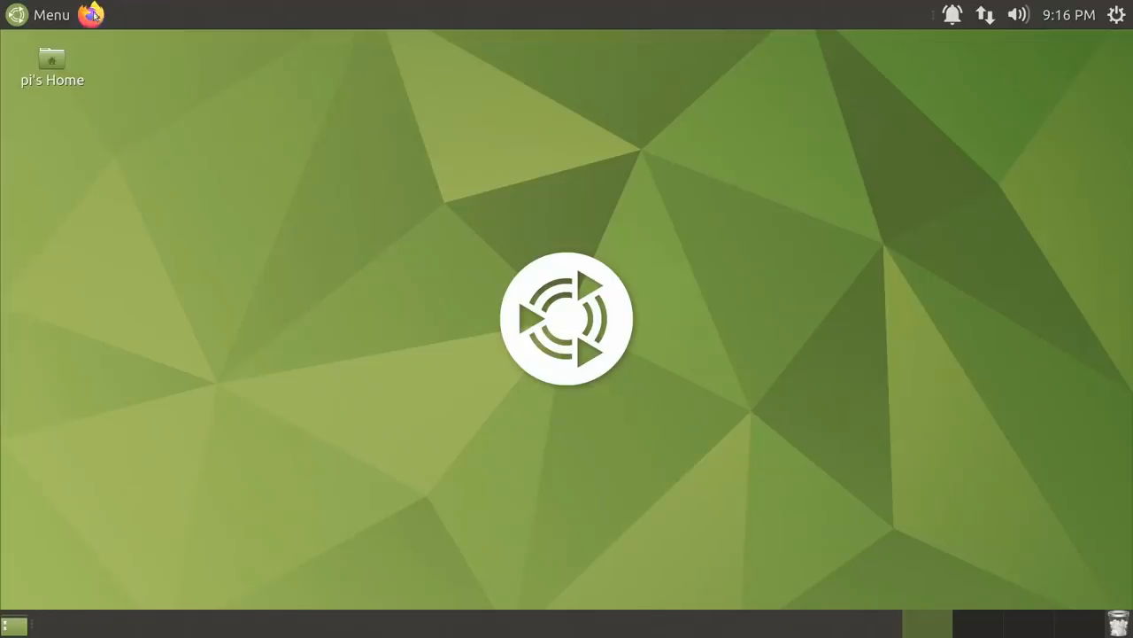
Launch Firefox, play the Sample 1080p 30fps YouTube video and show Stats for nerds.
{"action": "left_click", "coordinate": [92, 15]}
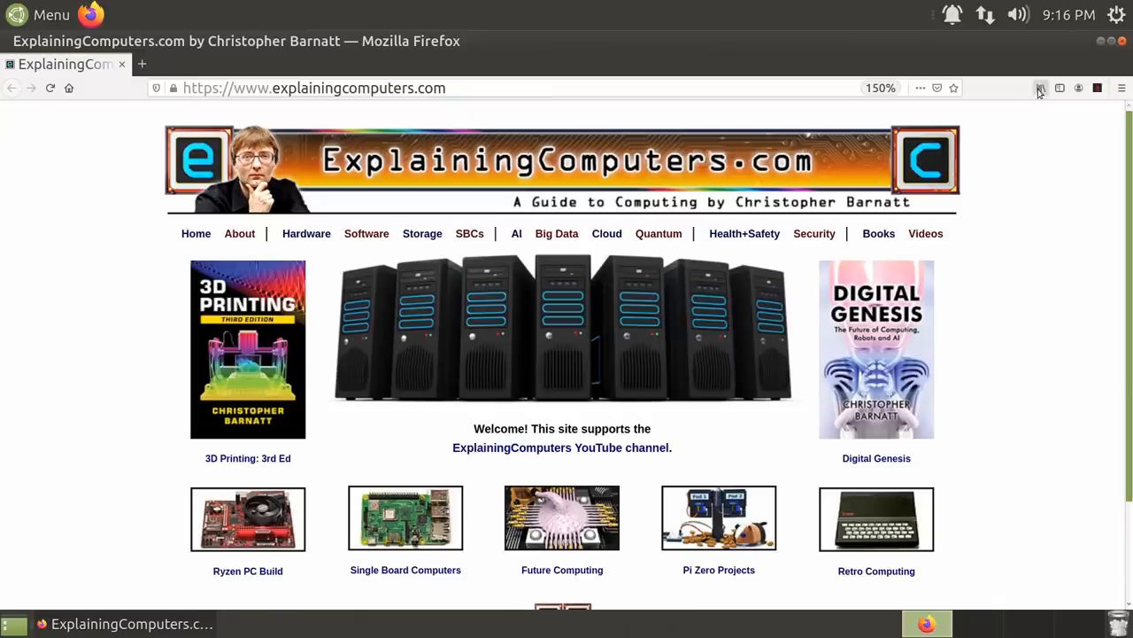
{"action": "left_click", "coordinate": [1042, 88]}
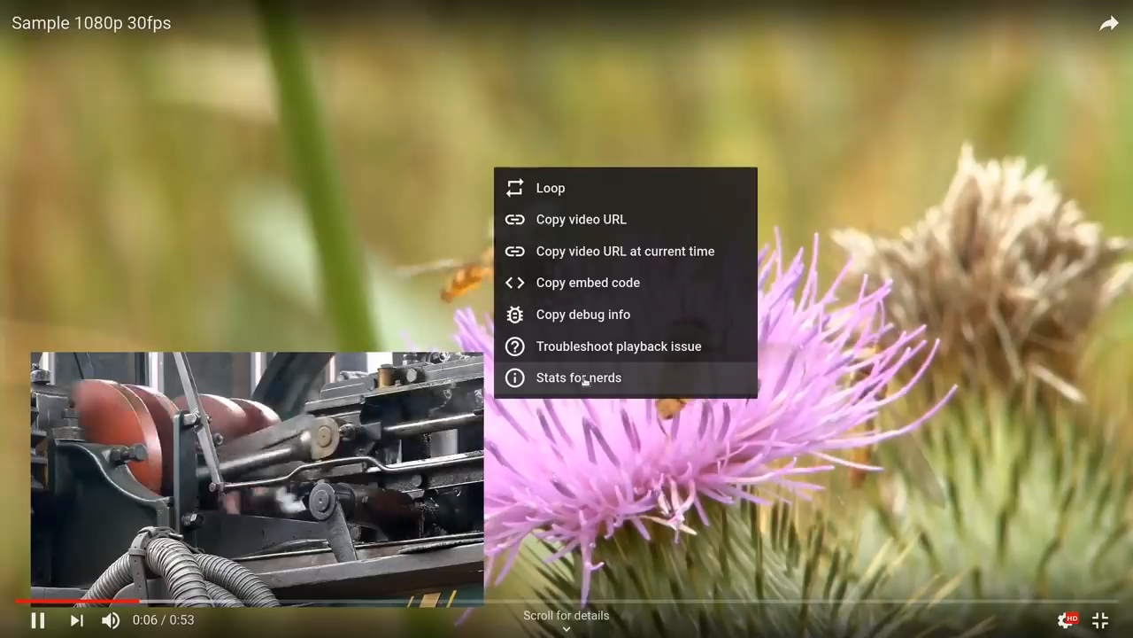
{"action": "left_click", "coordinate": [577, 377]}
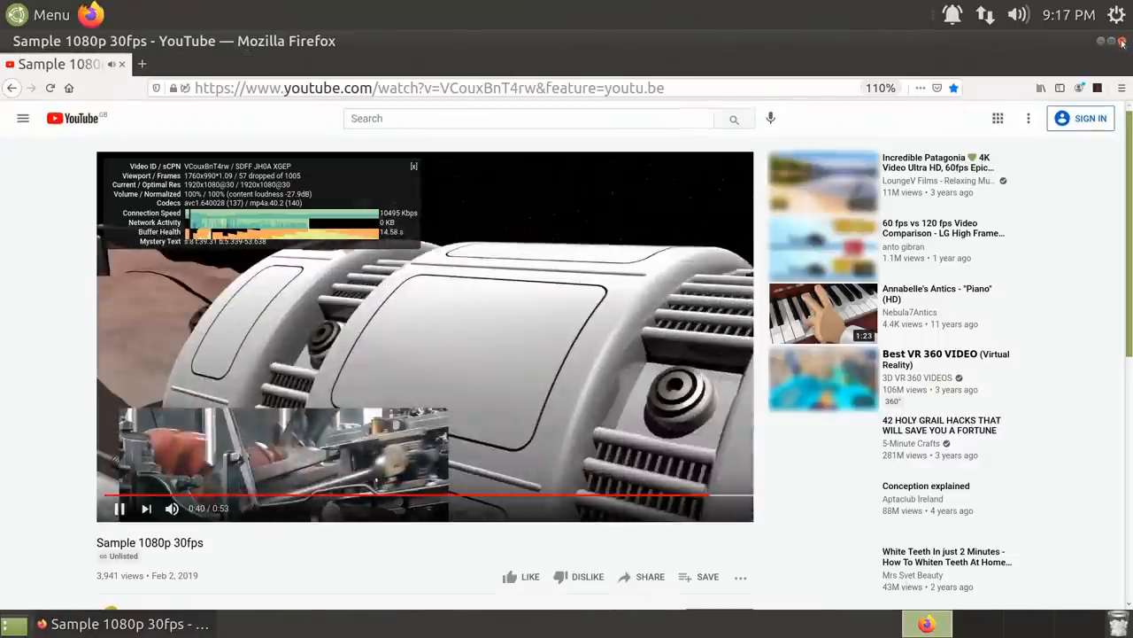
Close Firefox and start Kdenlive from Menu > Sound & Video with an untitled HD 1080p 25fps project.
{"action": "left_click", "coordinate": [1121, 40]}
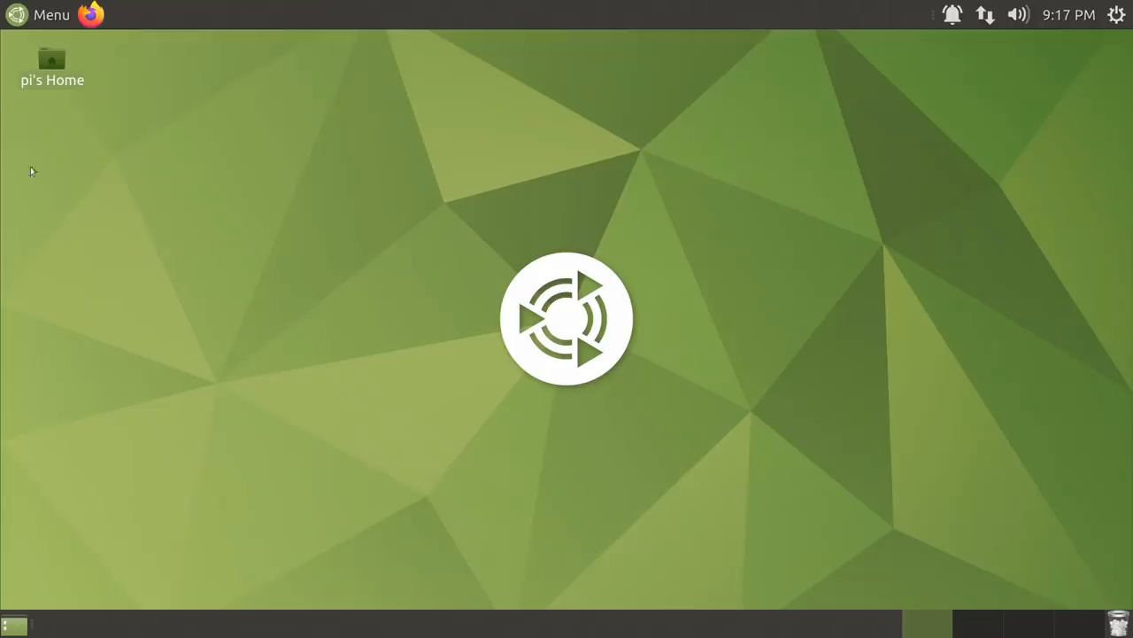
{"action": "left_click", "coordinate": [39, 14]}
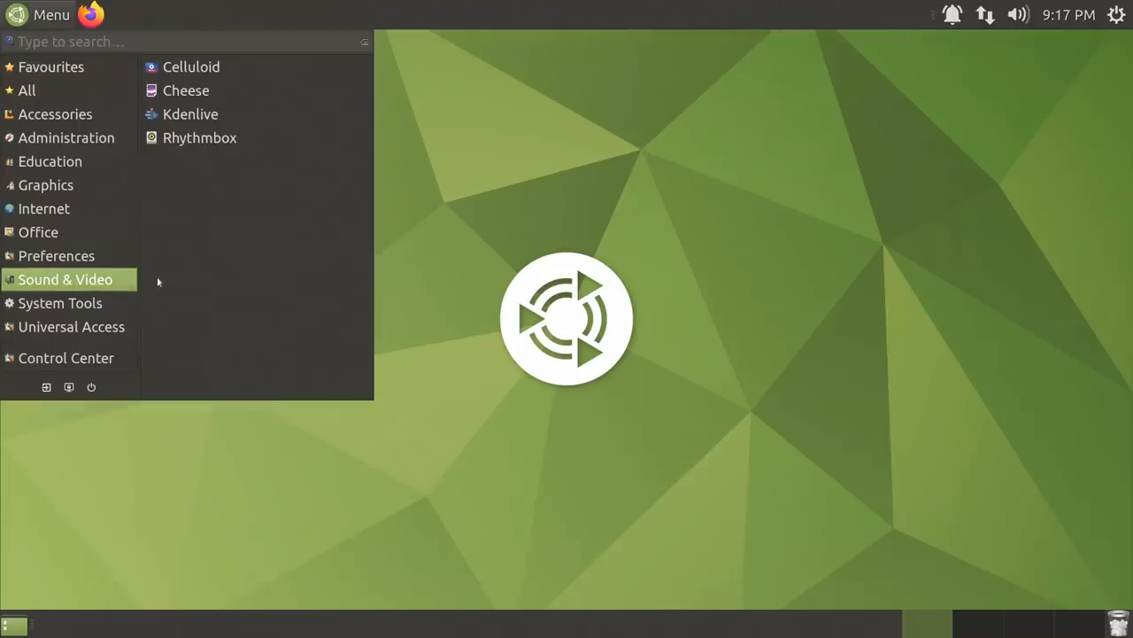
{"action": "left_click", "coordinate": [397, 273]}
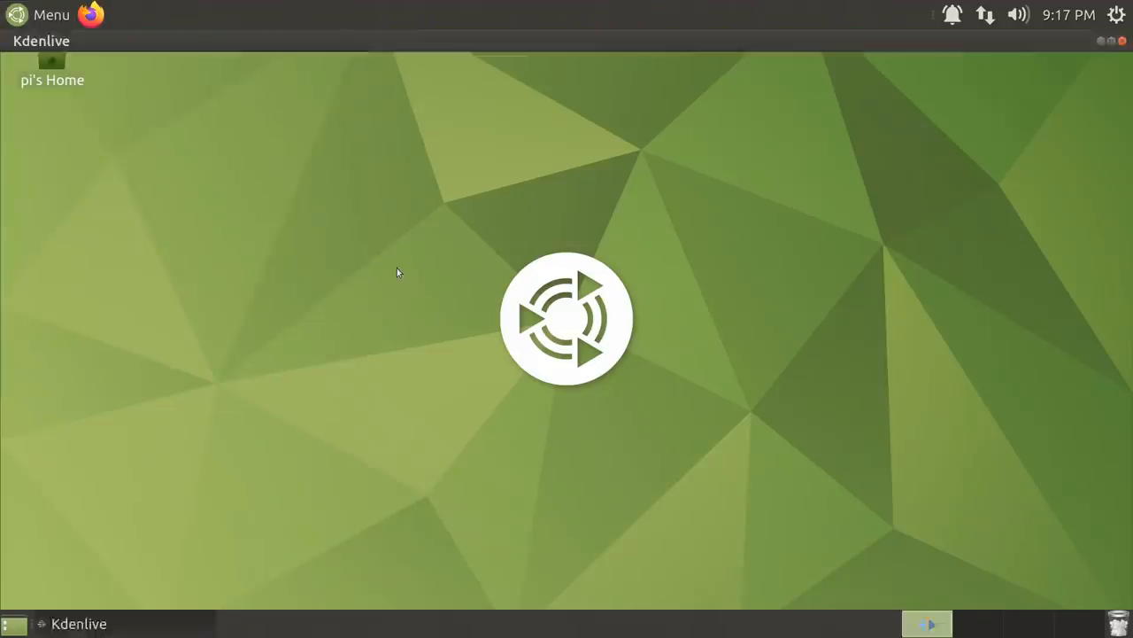
{"action": "left_click", "coordinate": [928, 623]}
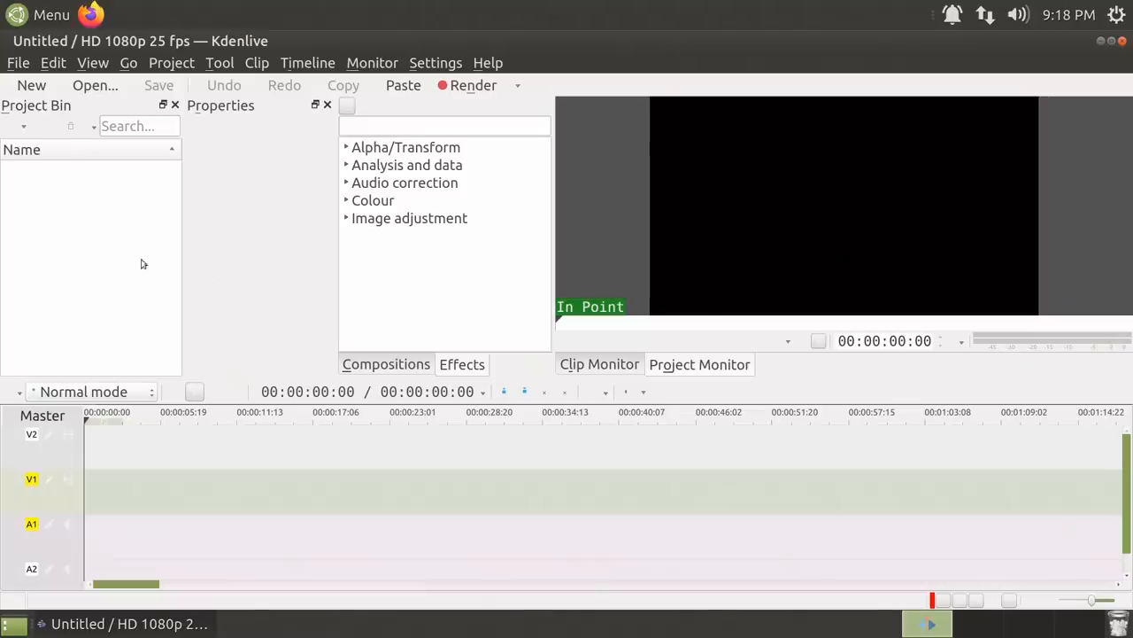
Load the recent Kden_Render_Test project, scrub the Lots_of_Ducks clip, and drop down the Render choices.
{"action": "left_click", "coordinate": [18, 62]}
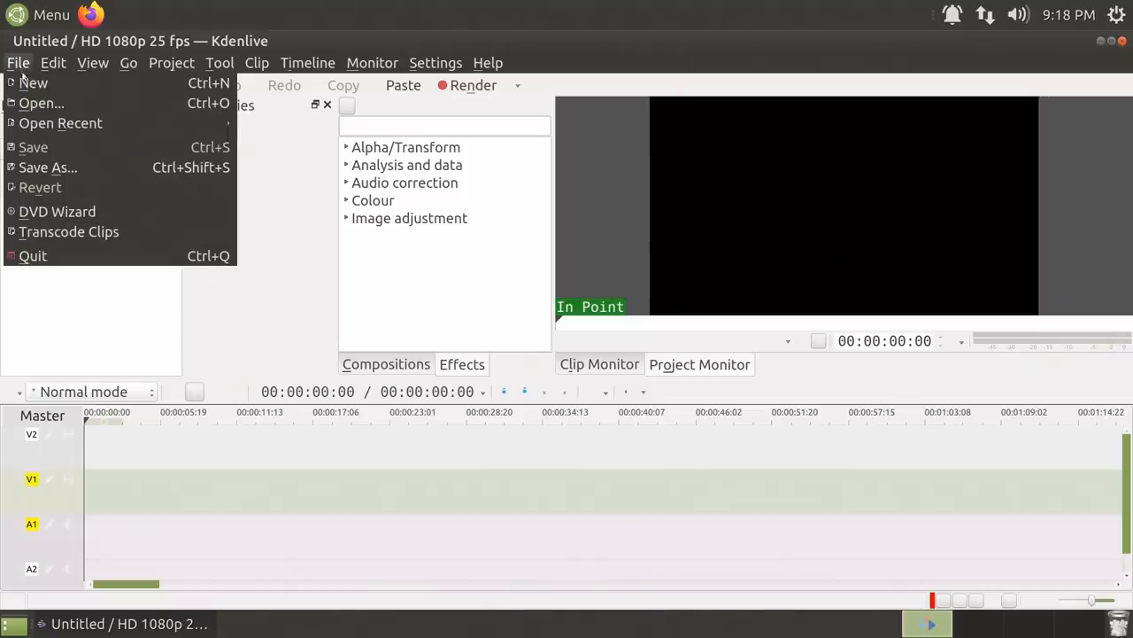
{"action": "mouse_move", "coordinate": [60, 124]}
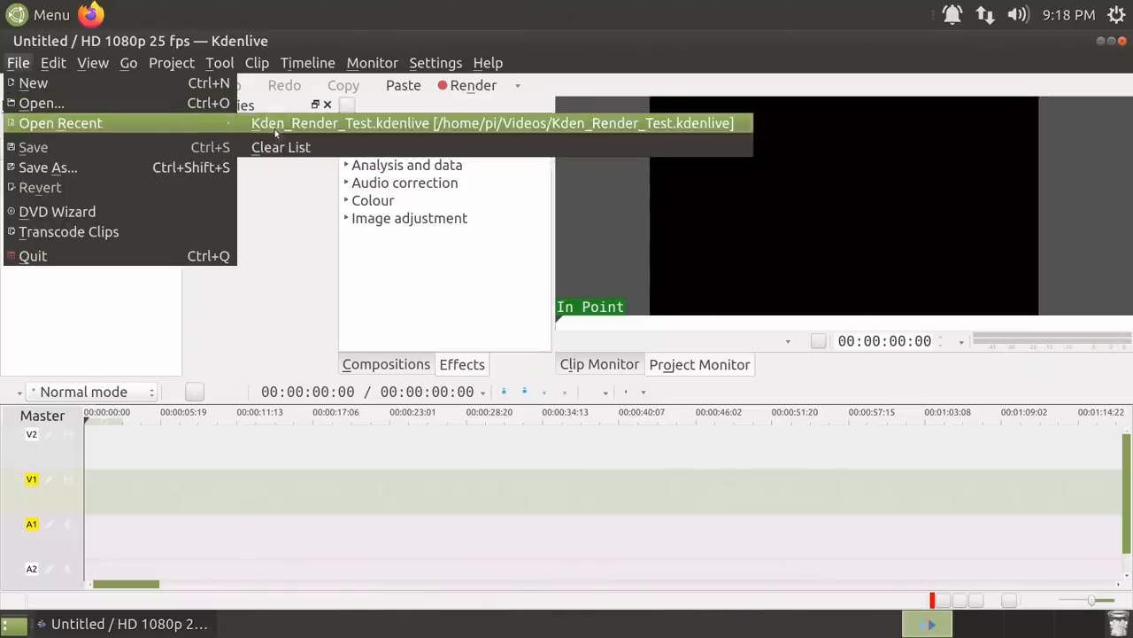
{"action": "left_click", "coordinate": [492, 122]}
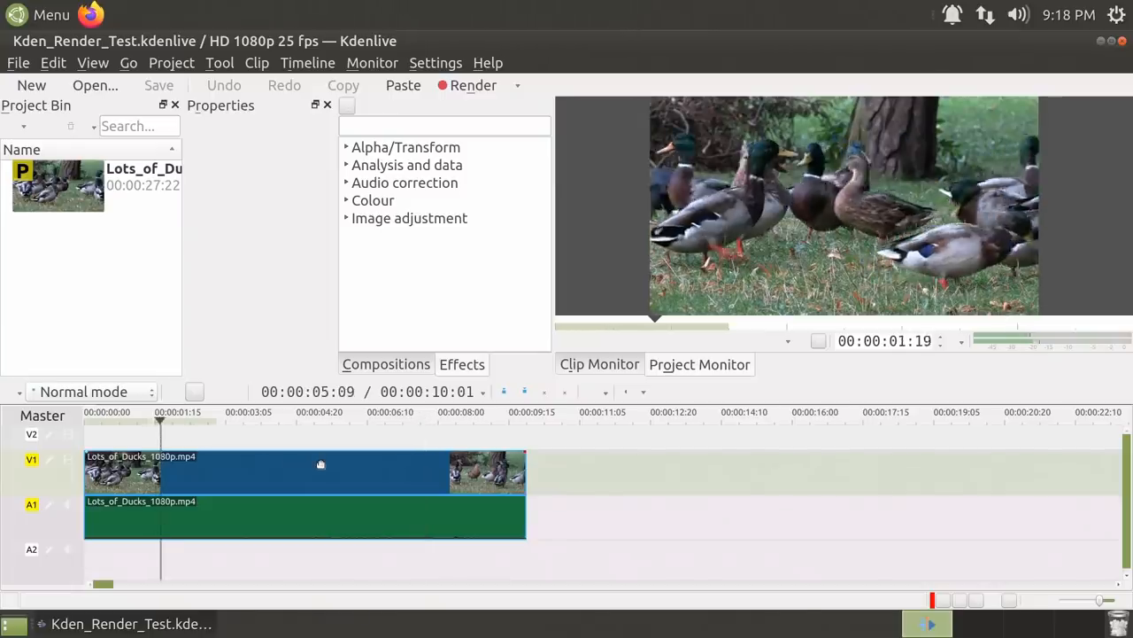
{"action": "left_click", "coordinate": [239, 411]}
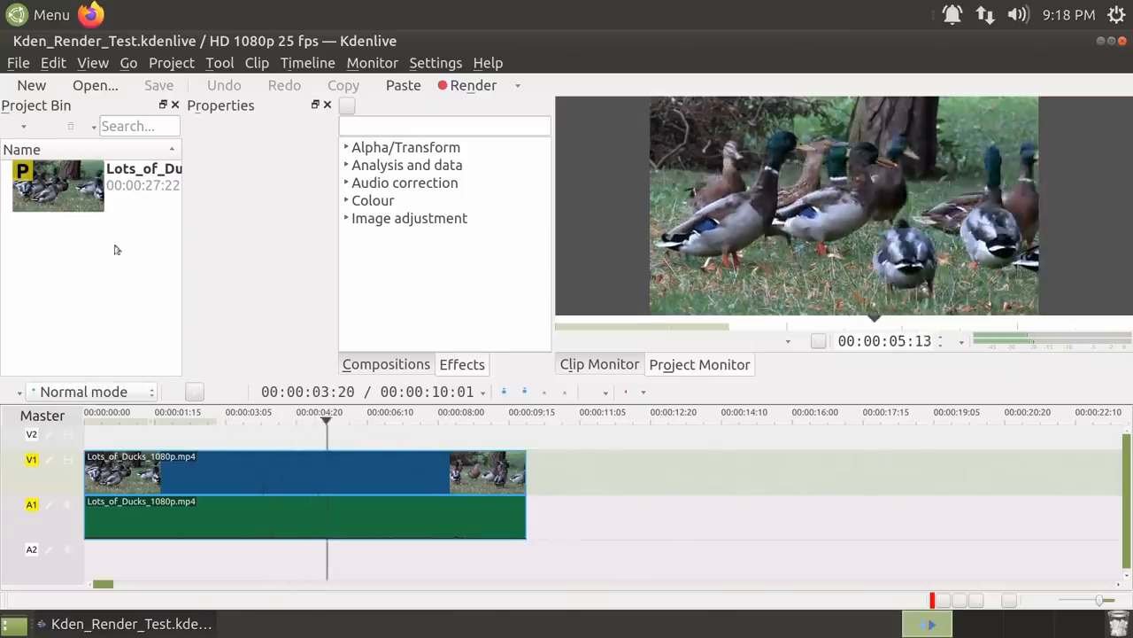
{"action": "left_click", "coordinate": [412, 421]}
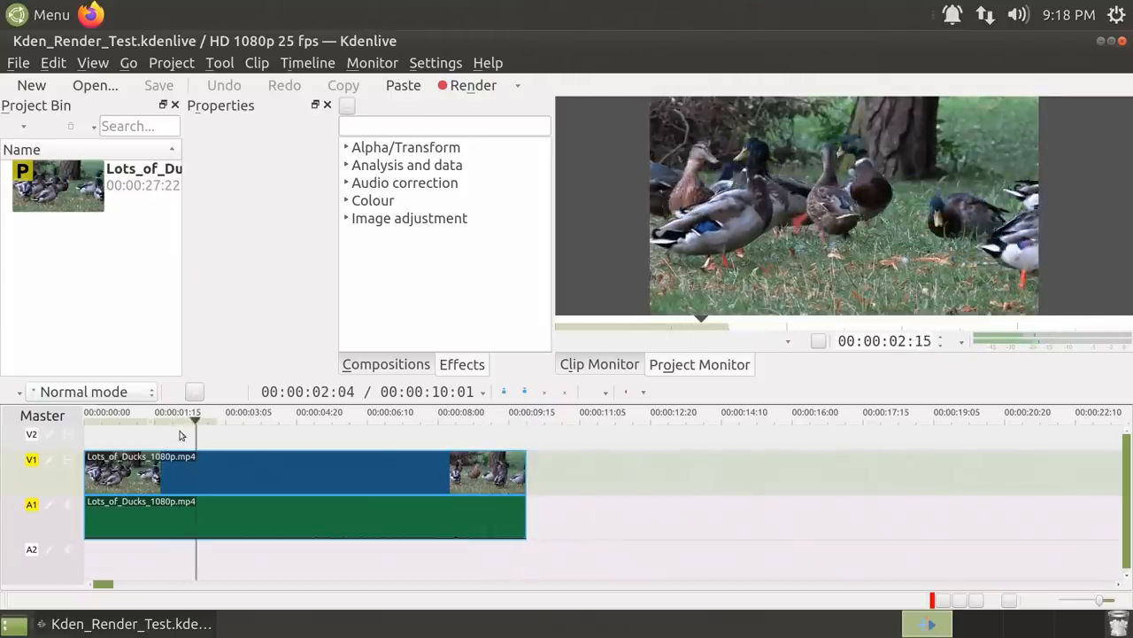
{"action": "left_click", "coordinate": [282, 411]}
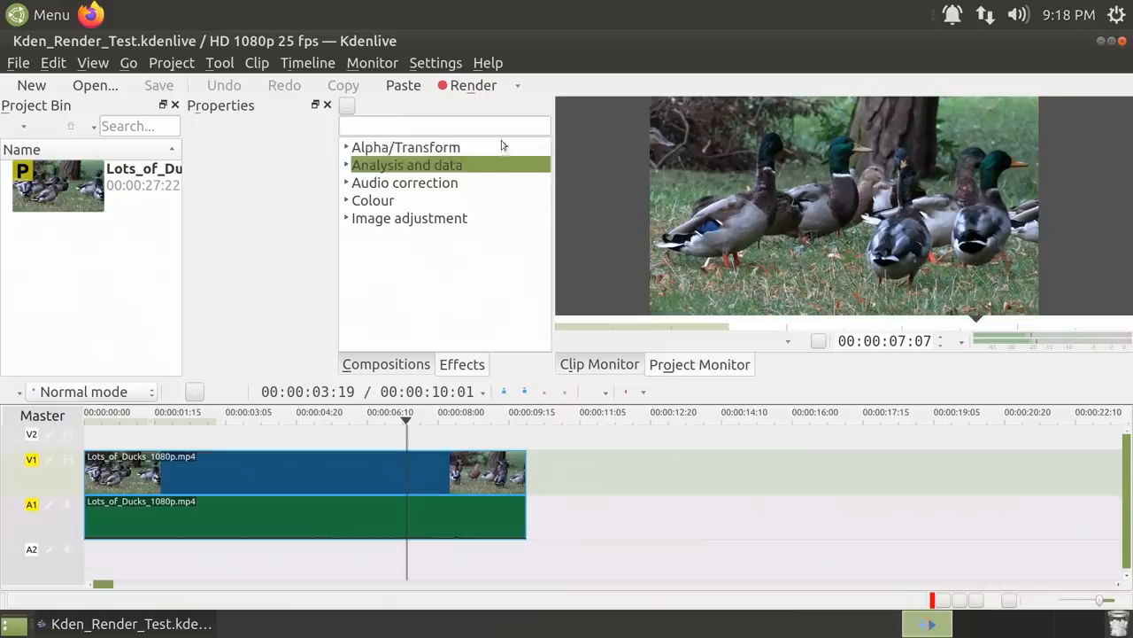
{"action": "left_click", "coordinate": [517, 85]}
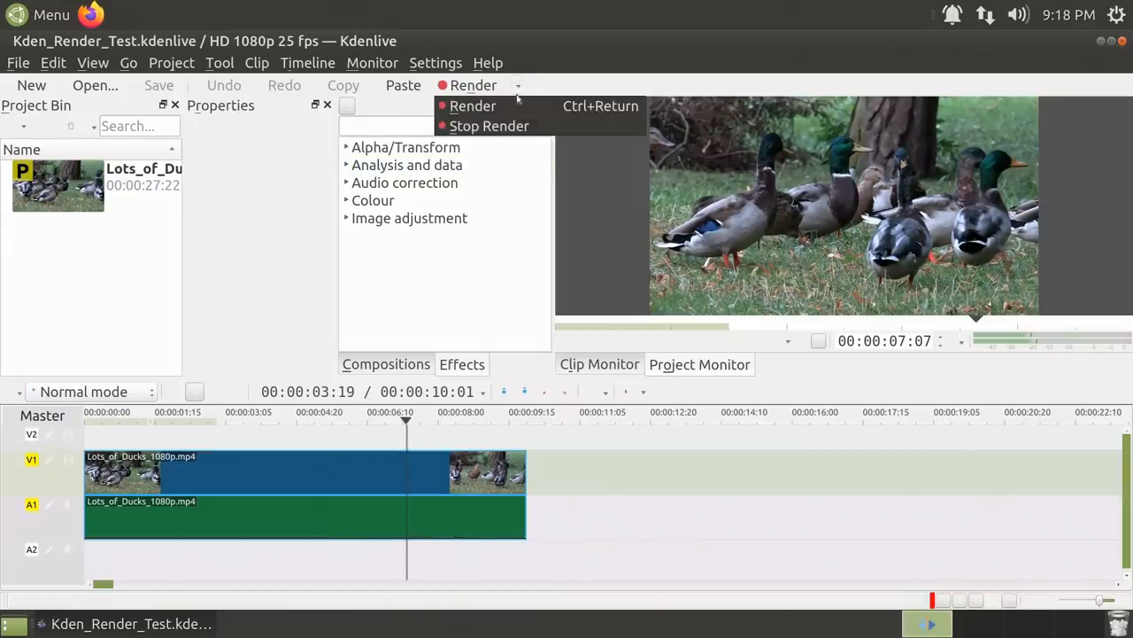
Render via the stored script to Kden_Render_Test.mp4 in 47 seconds, then close the render dialog.
{"action": "left_click", "coordinate": [472, 106]}
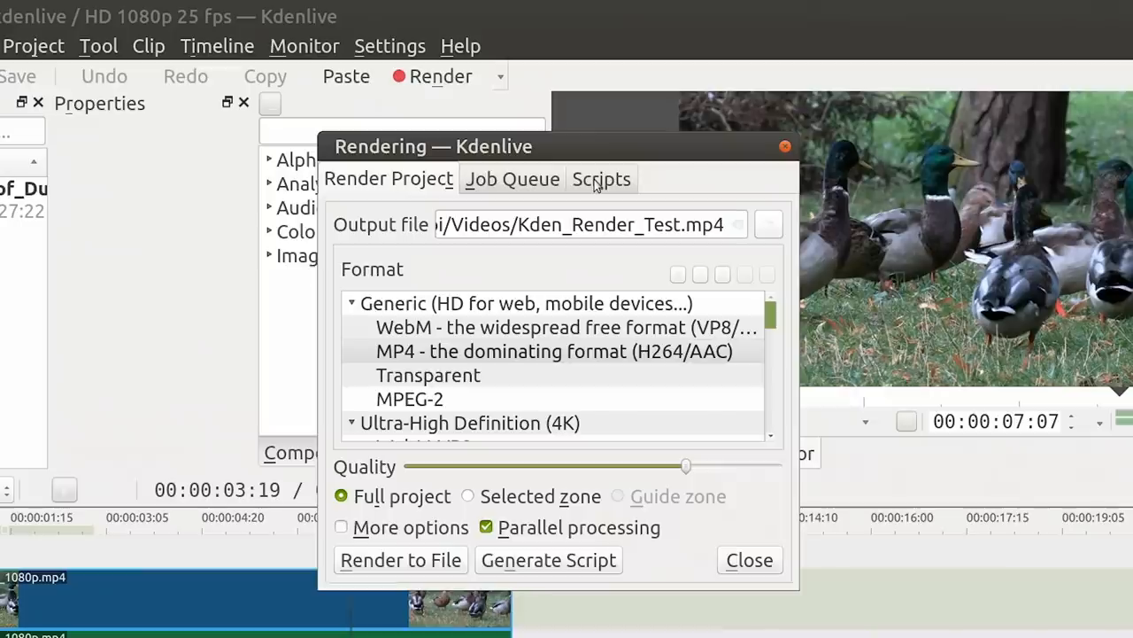
{"action": "left_click", "coordinate": [602, 177]}
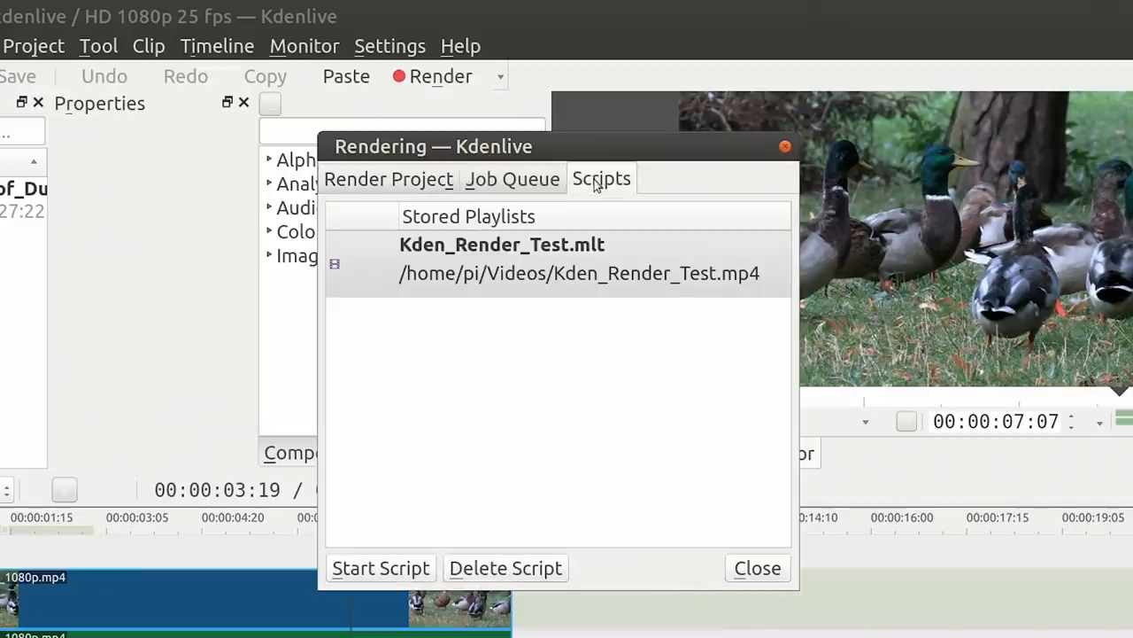
{"action": "mouse_move", "coordinate": [549, 376]}
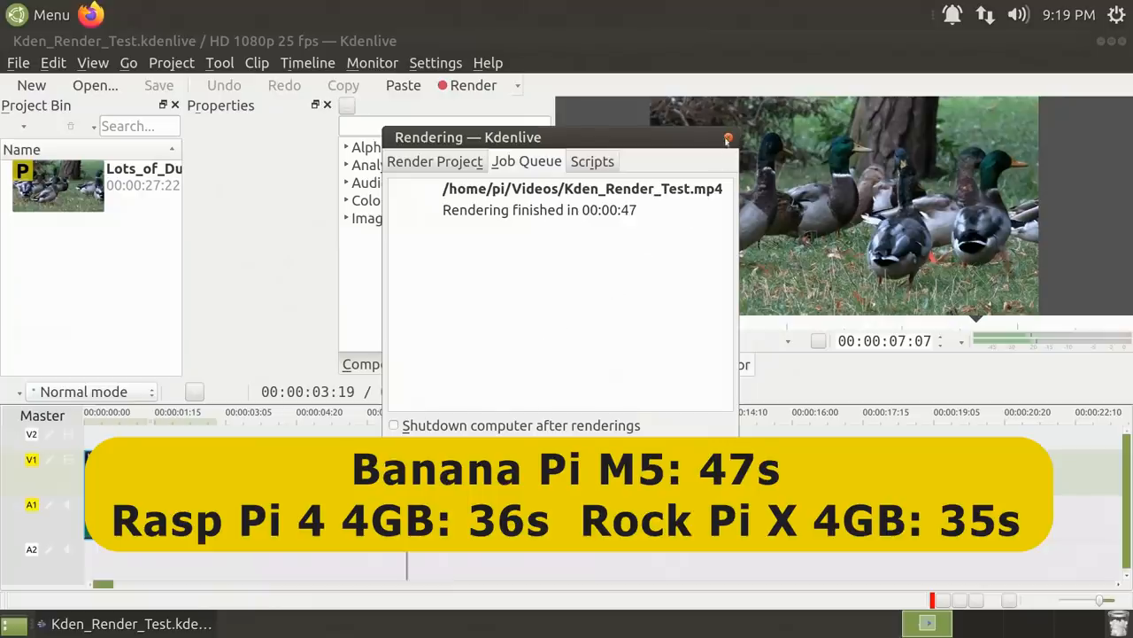
{"action": "left_click", "coordinate": [727, 138]}
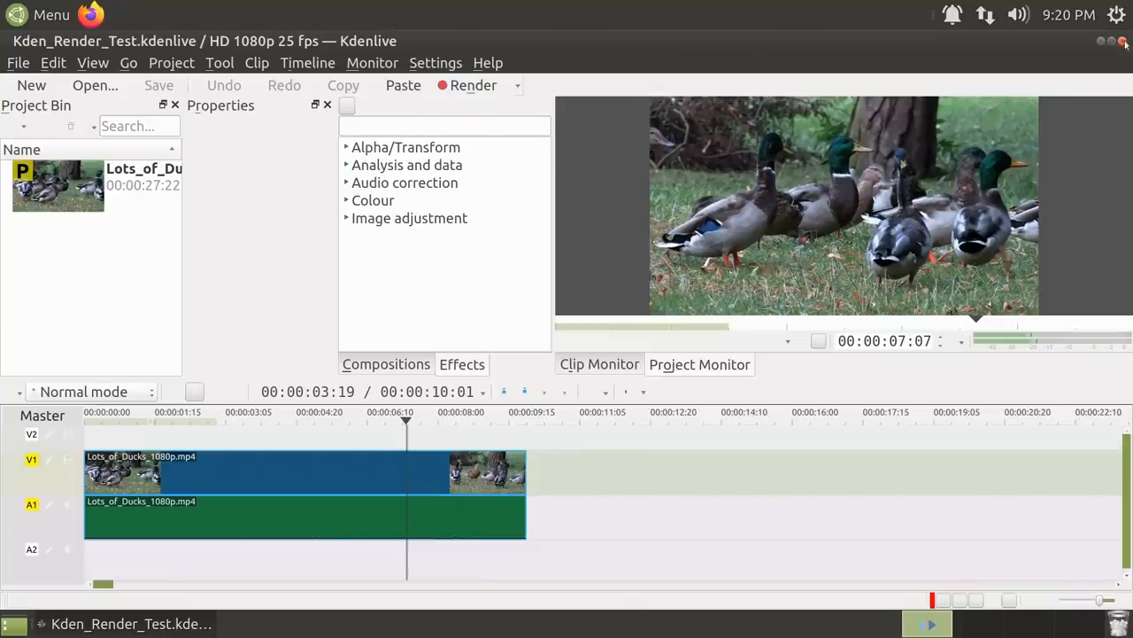
Quit Kdenlive and launch GIMP from the Graphics menu.
{"action": "left_click", "coordinate": [1123, 41]}
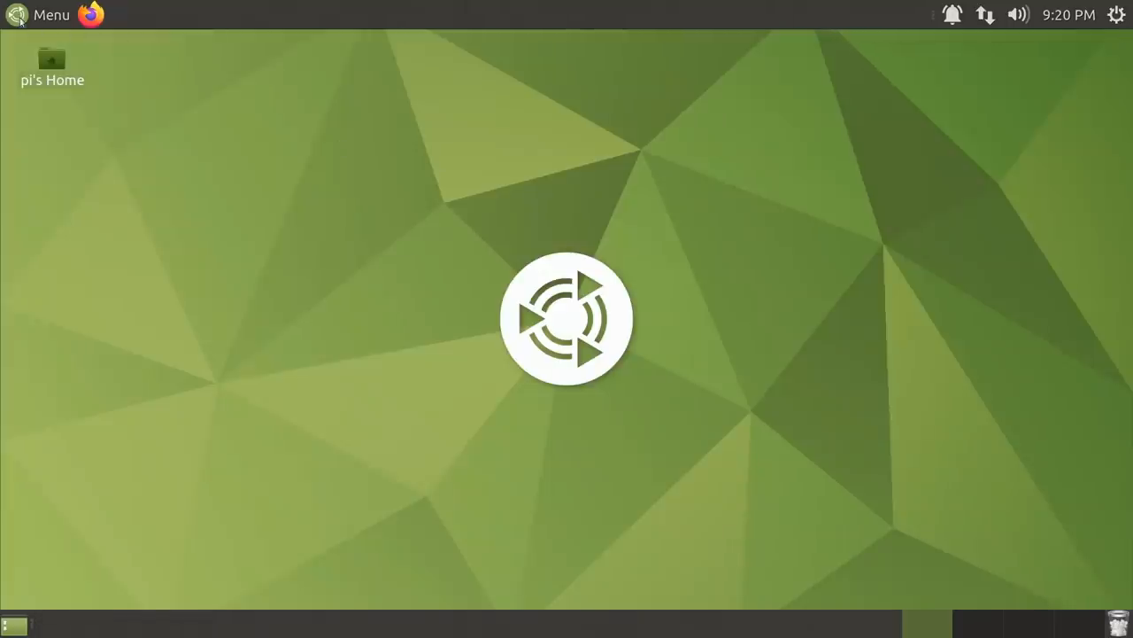
{"action": "left_click", "coordinate": [39, 14]}
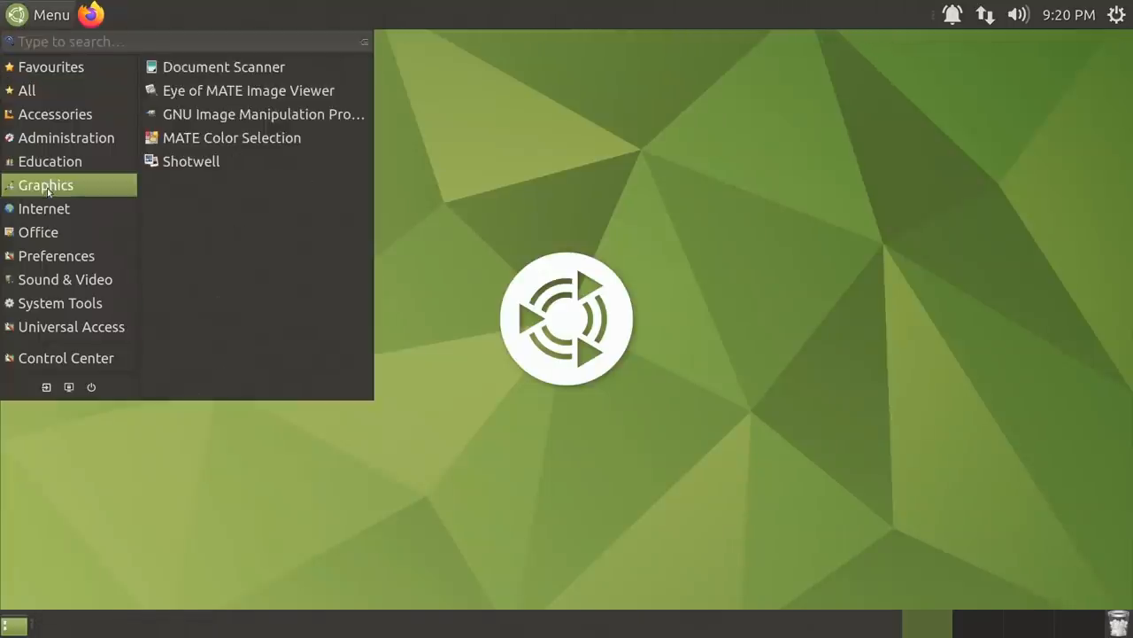
{"action": "left_click", "coordinate": [443, 391]}
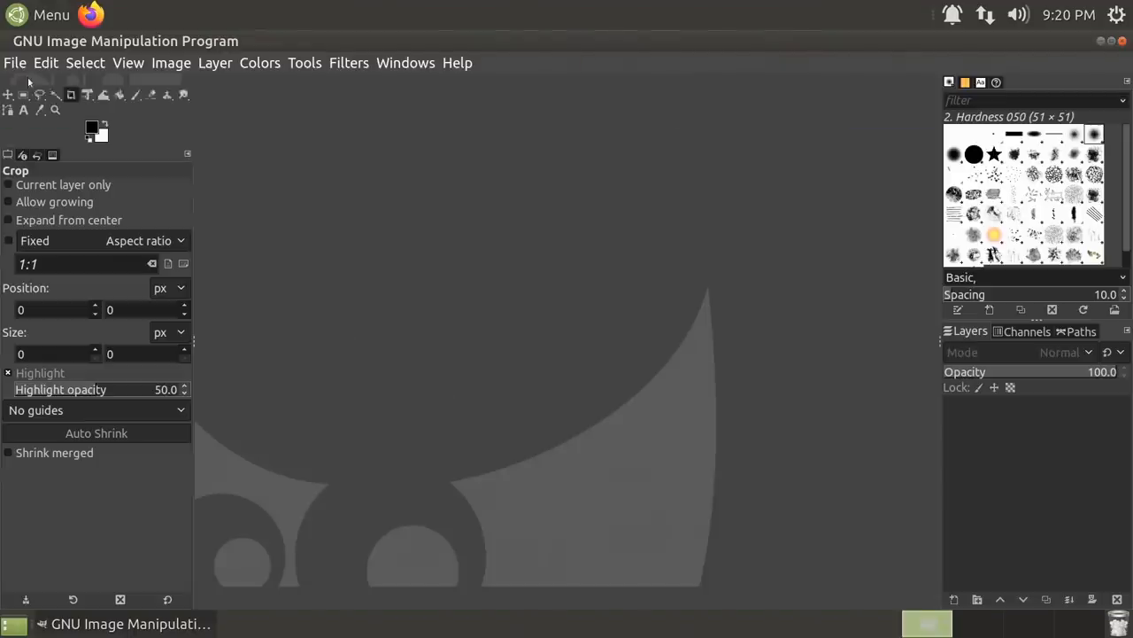
Create a new blank 1920×1080 image via File > New.
{"action": "left_click", "coordinate": [14, 62]}
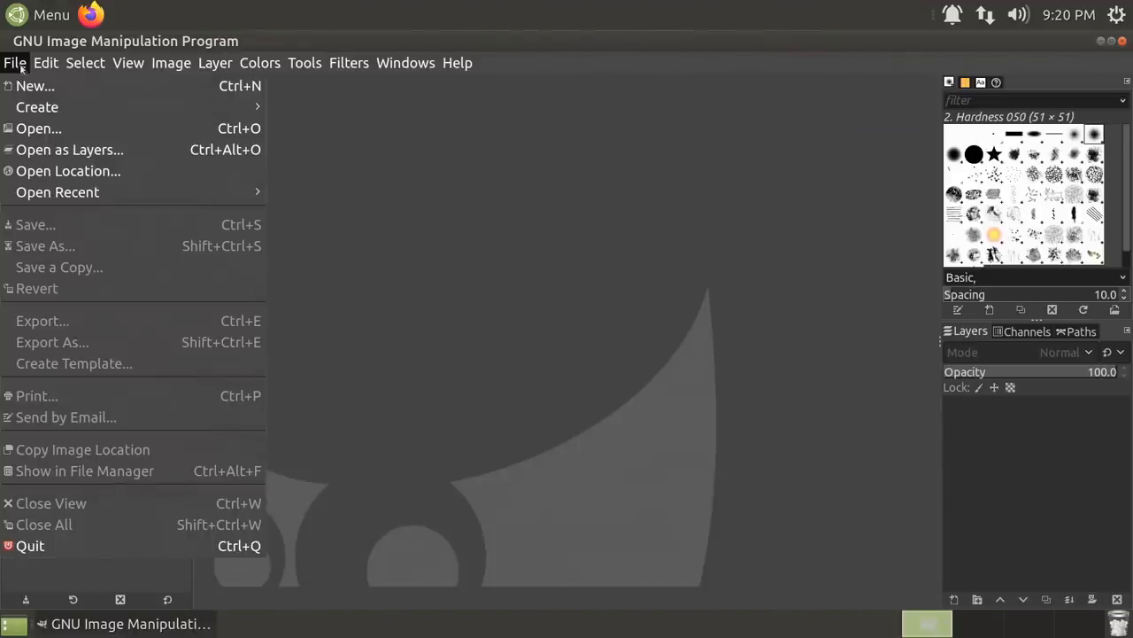
{"action": "mouse_move", "coordinate": [57, 191]}
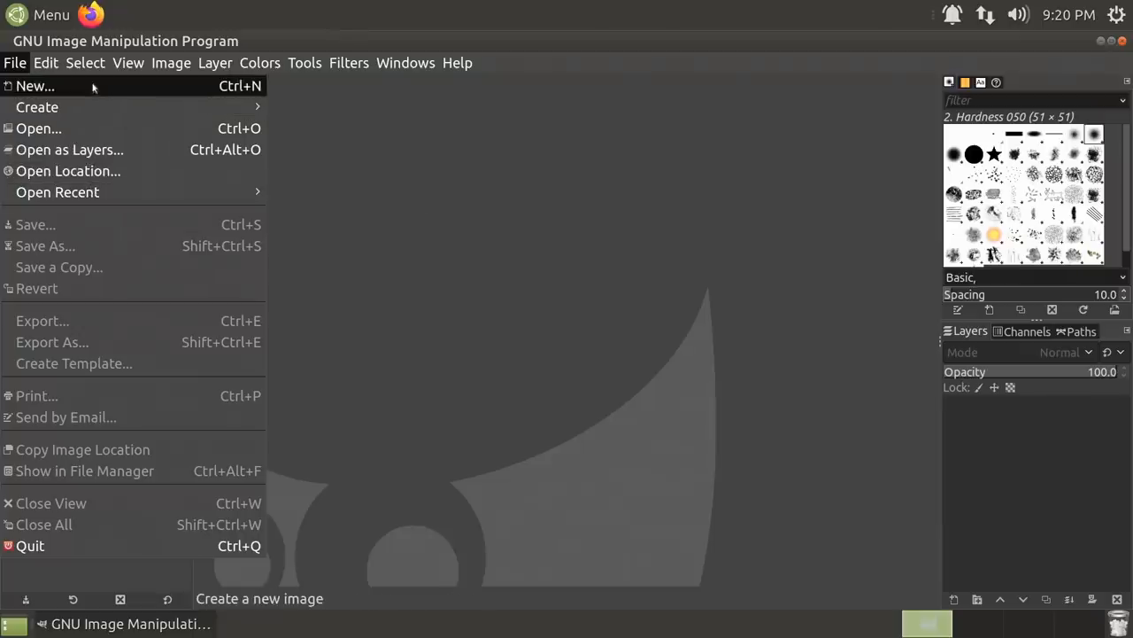
{"action": "left_click", "coordinate": [36, 85]}
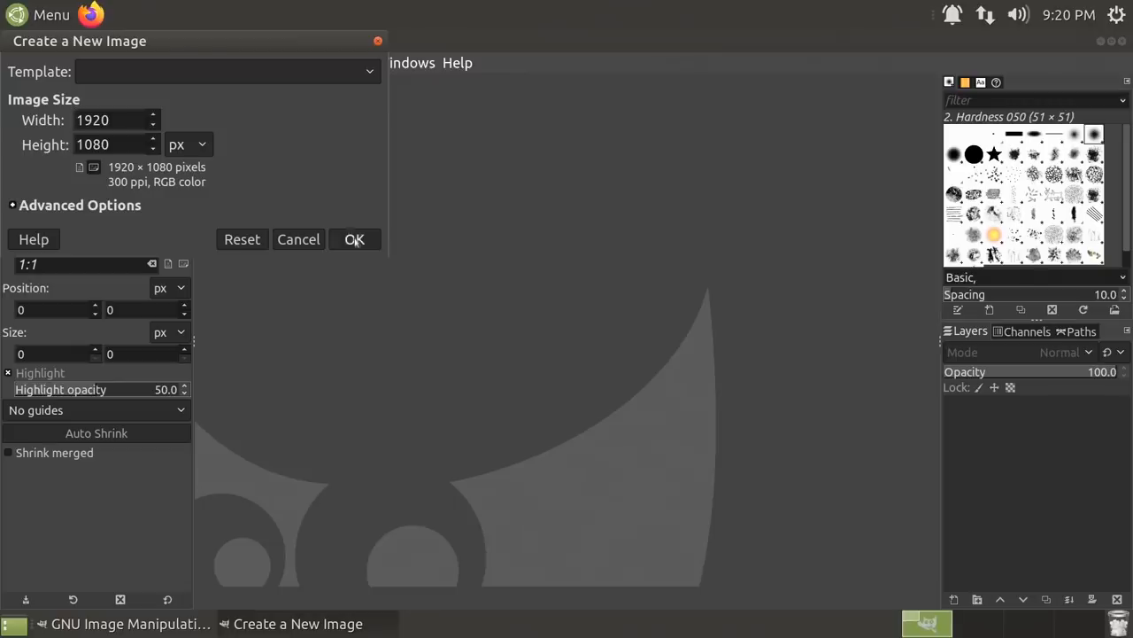
{"action": "left_click", "coordinate": [354, 239]}
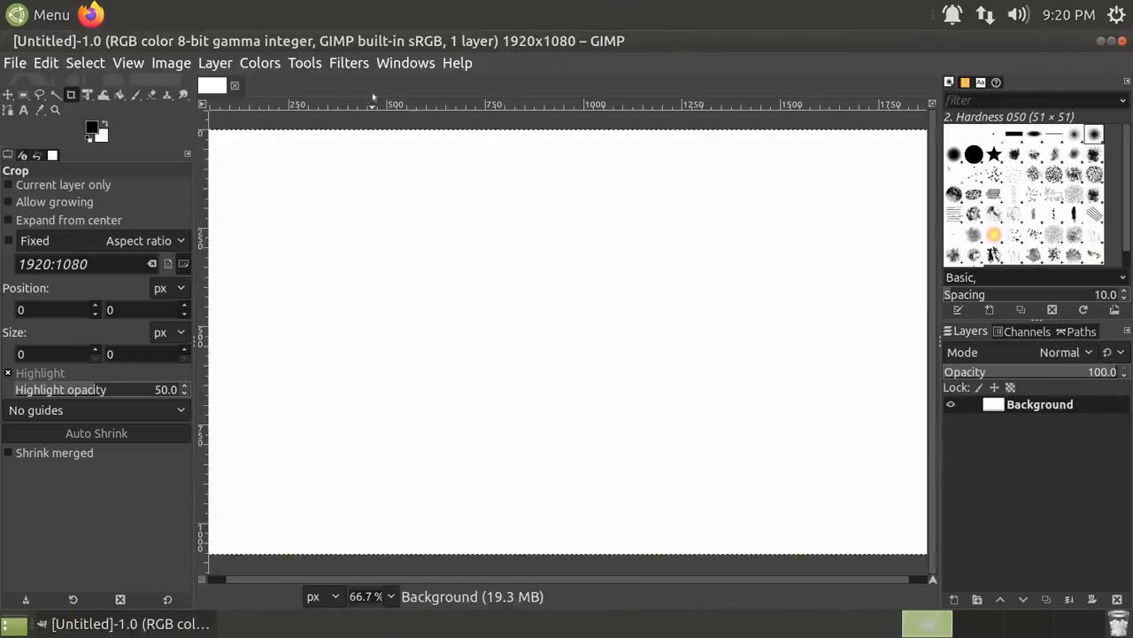
Render the Lava filter with default seed, size and roughness onto a new Lava Layer.
{"action": "left_click", "coordinate": [347, 62]}
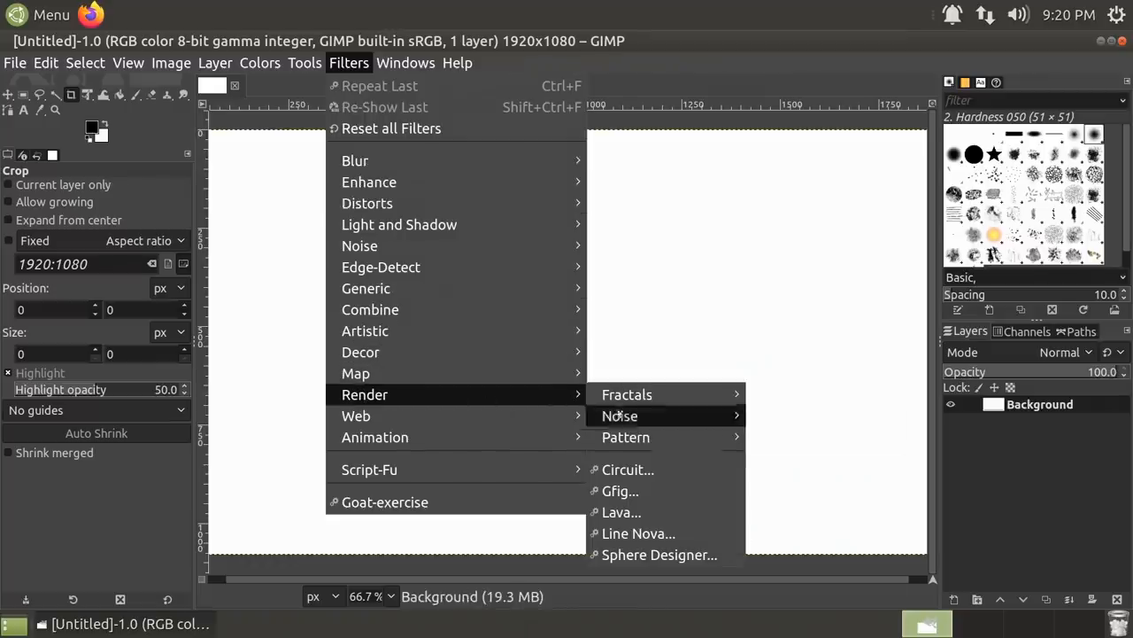
{"action": "mouse_move", "coordinate": [619, 512]}
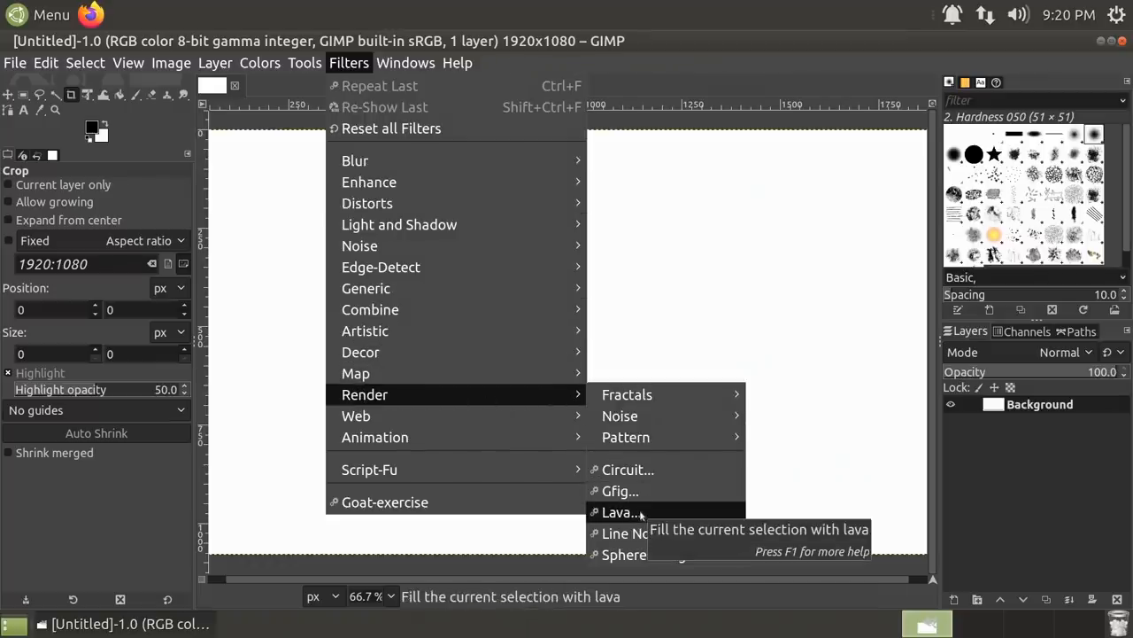
{"action": "left_click", "coordinate": [620, 512]}
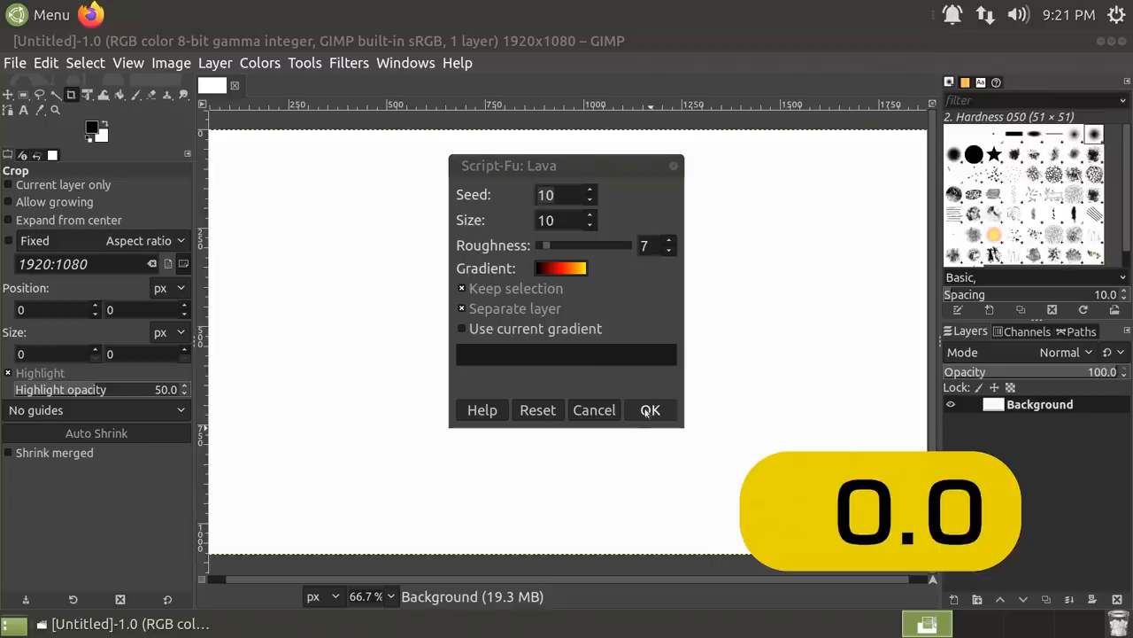
{"action": "left_click", "coordinate": [650, 409]}
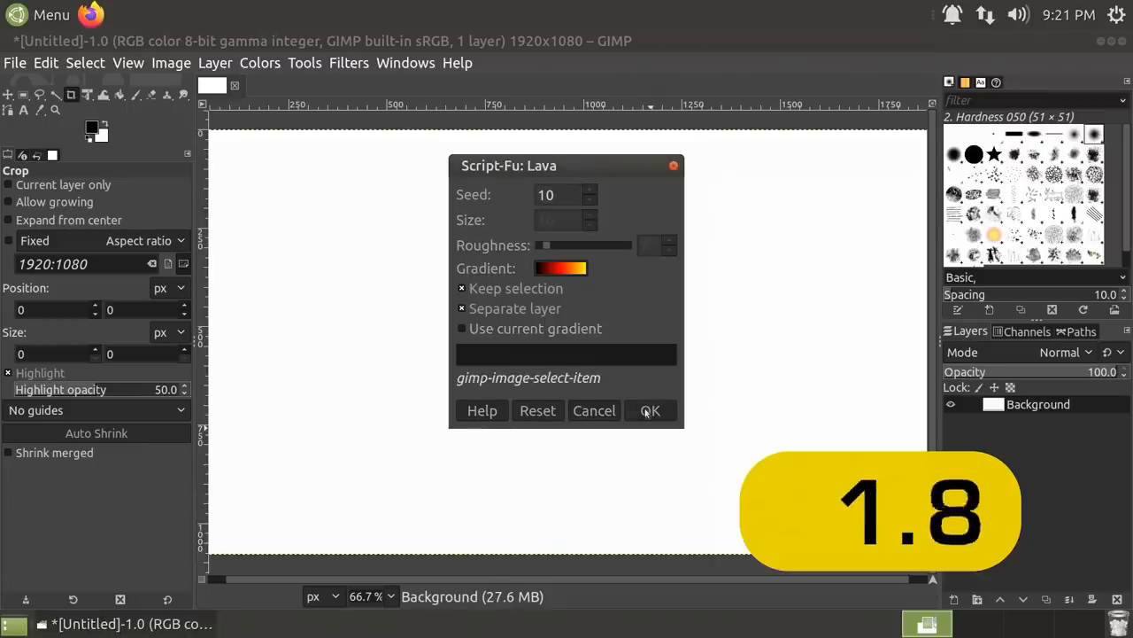
{"action": "left_click", "coordinate": [652, 411]}
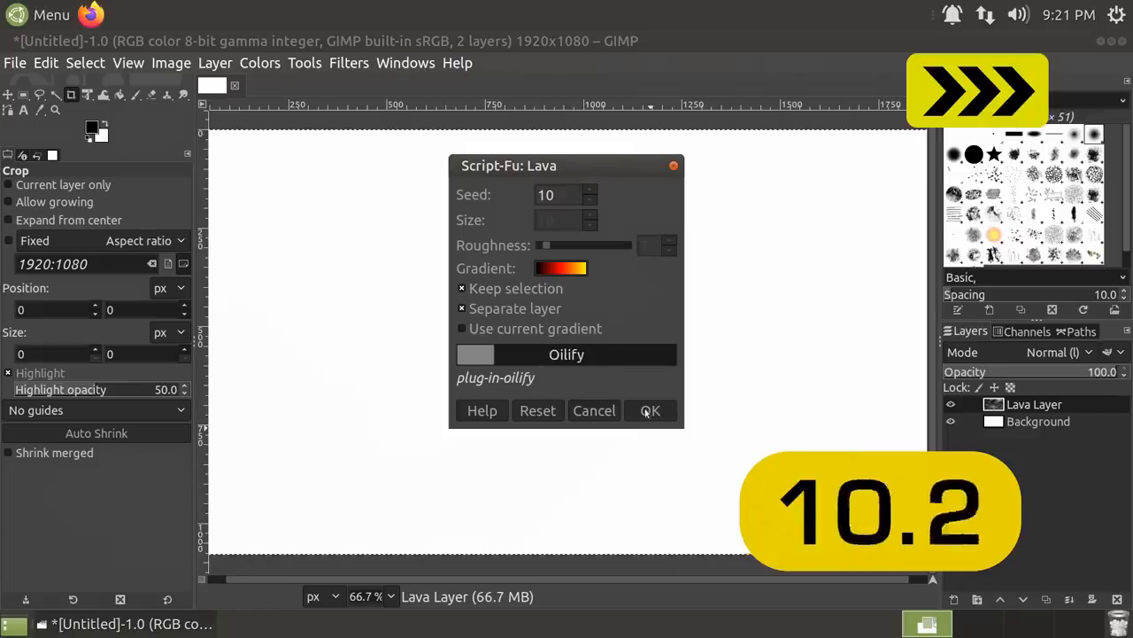
{"action": "left_click", "coordinate": [650, 411]}
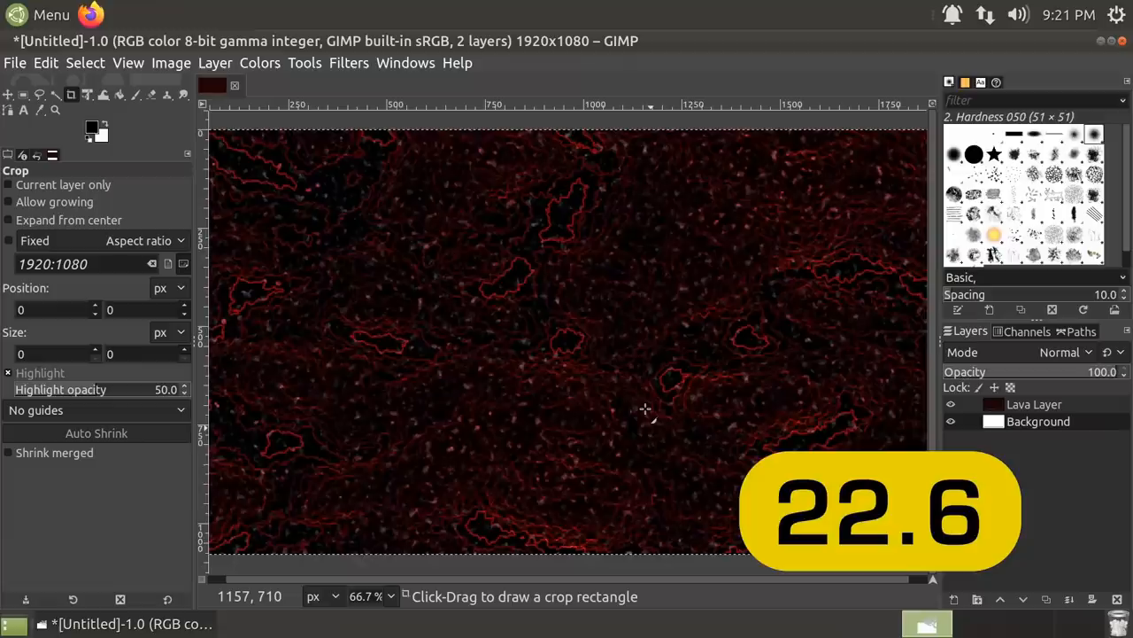